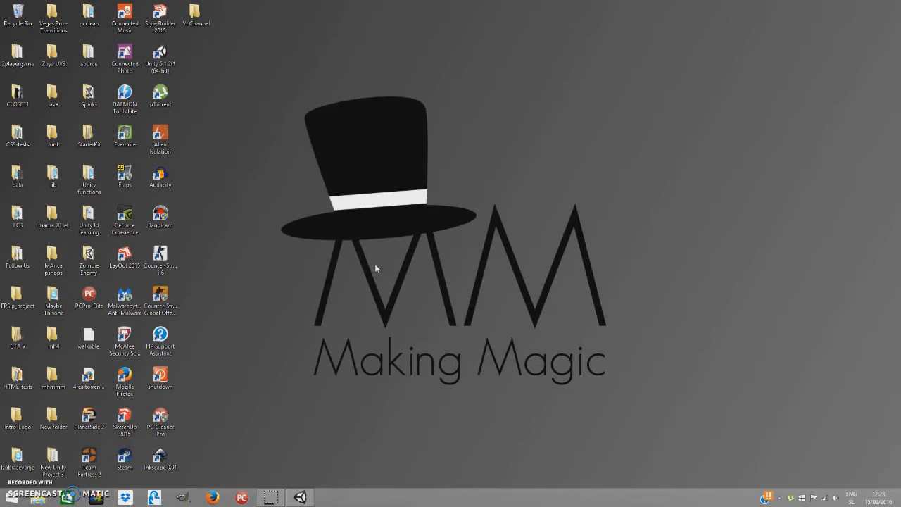
# Step: Bring the flashlight project to the front and pull the Scene view back to see the maze walls
pyautogui.click(379, 246)
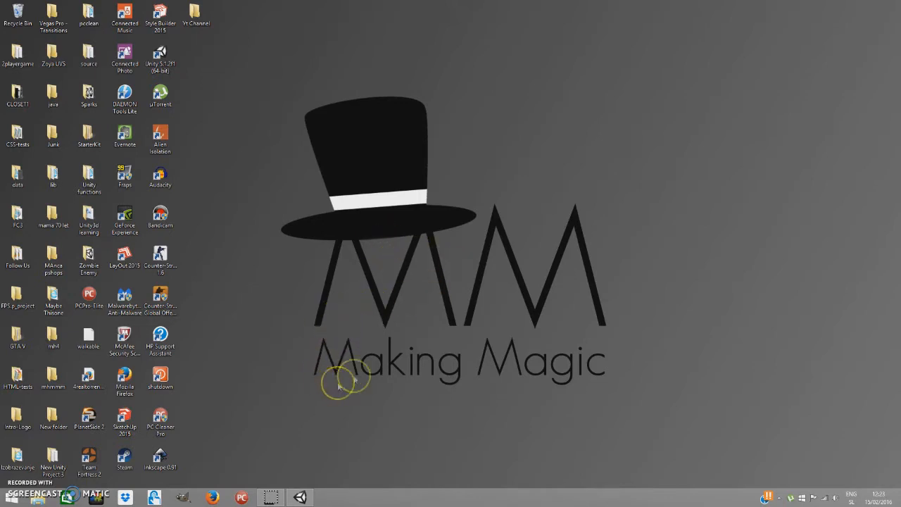
pyautogui.moveTo(456, 315)
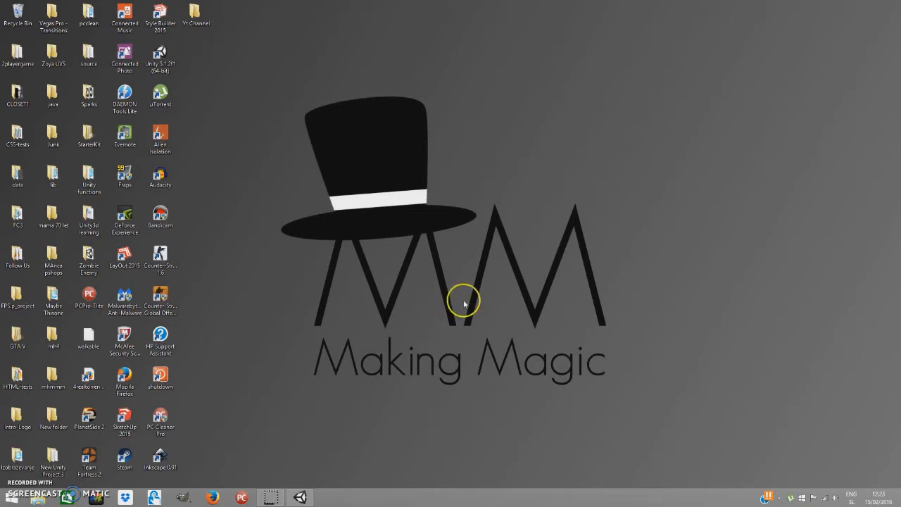
pyautogui.moveTo(459, 323)
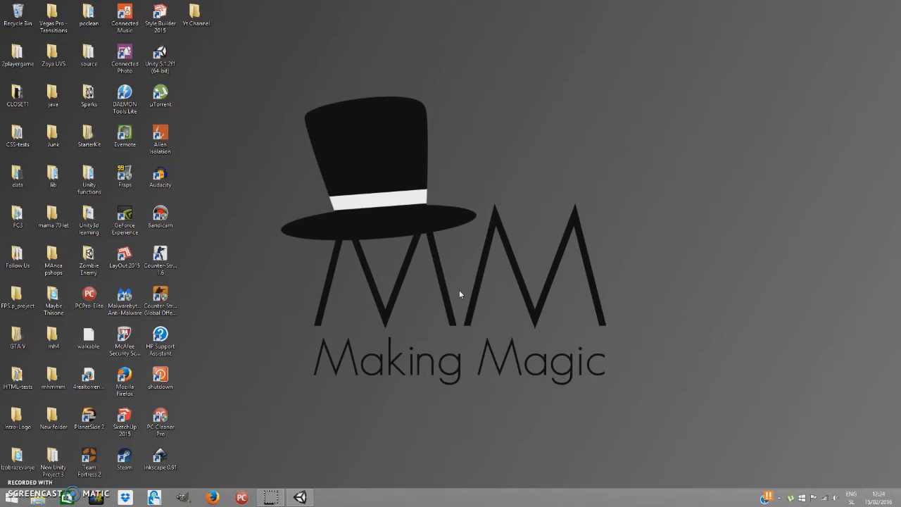
pyautogui.moveTo(305, 497)
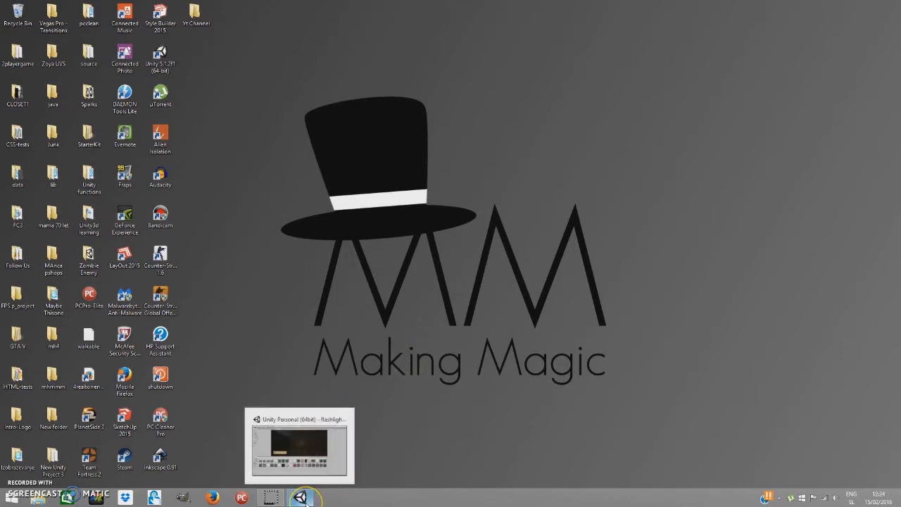
pyautogui.moveTo(303, 498)
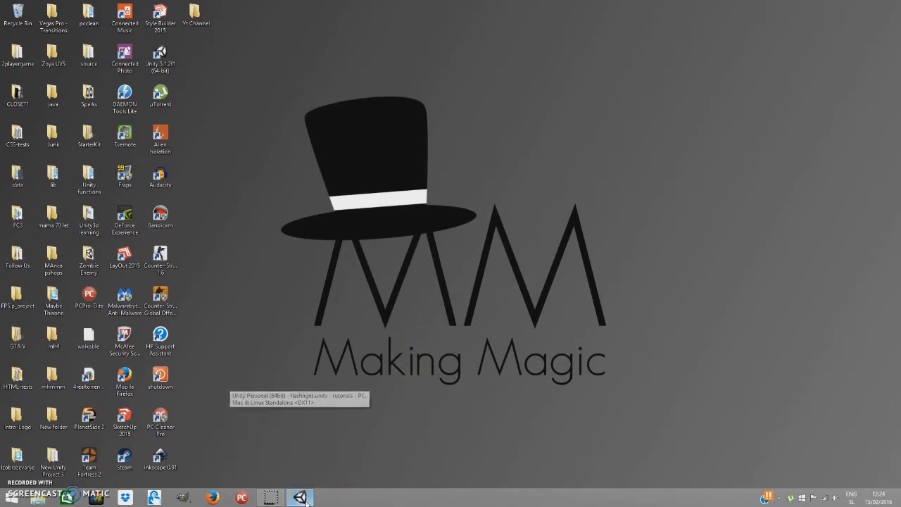
pyautogui.click(298, 499)
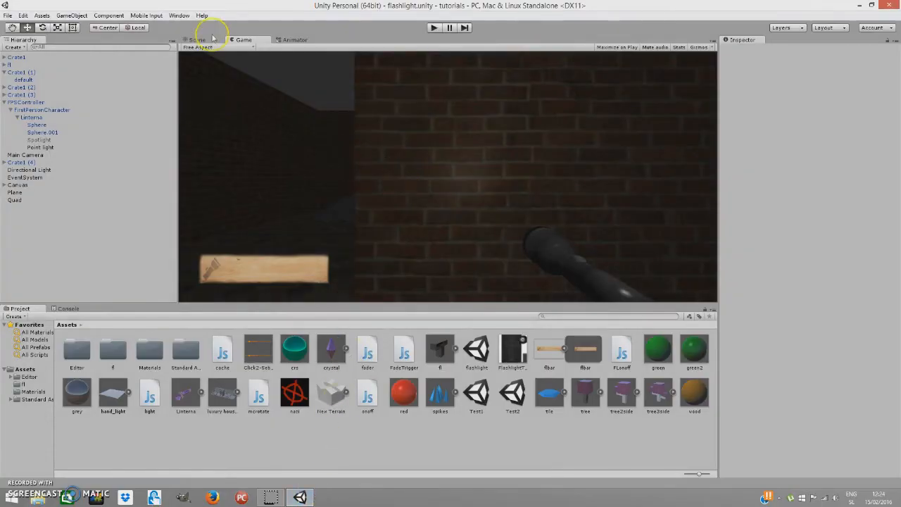
pyautogui.click(197, 39)
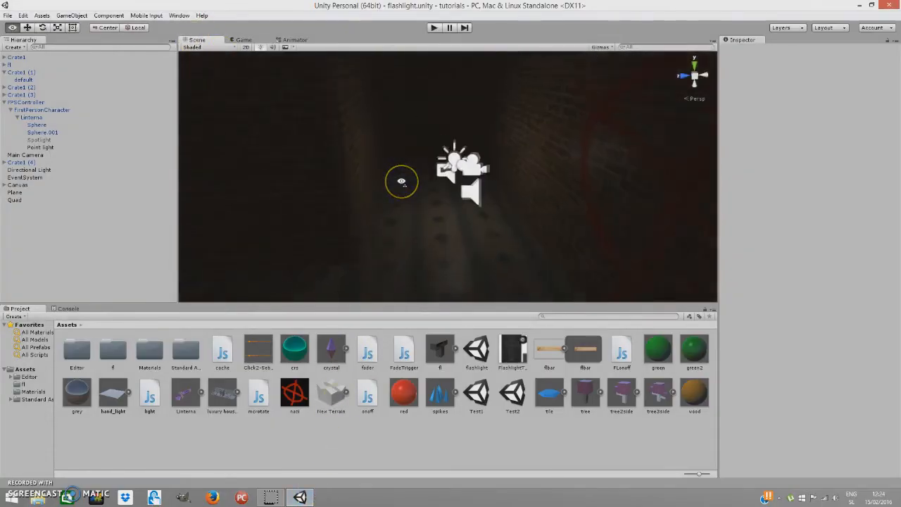
pyautogui.click(433, 28)
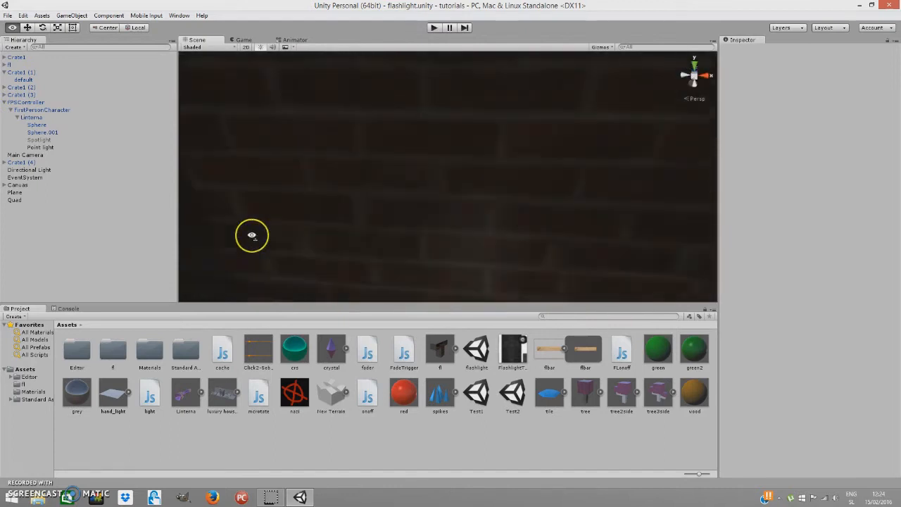
pyautogui.moveTo(252, 235); pyautogui.dragTo(340, 242)
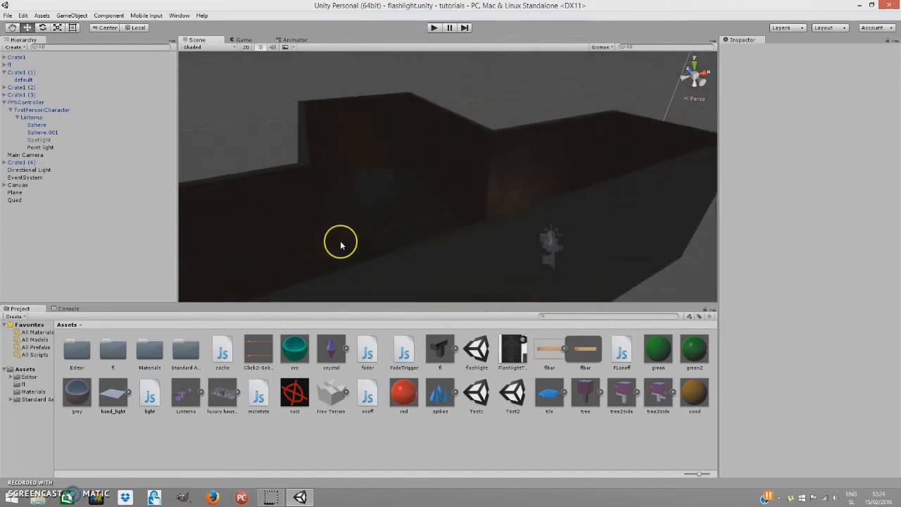
pyautogui.moveTo(341, 245)
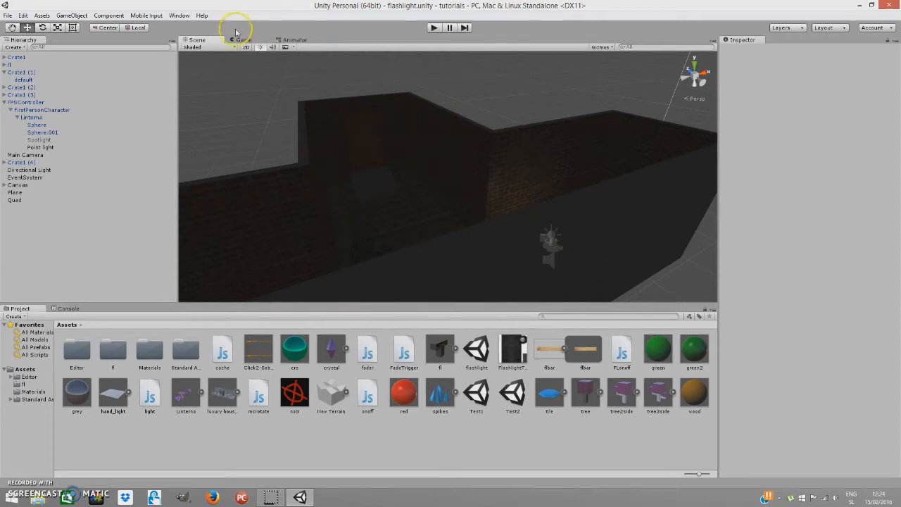
# Step: Preview the scene in the Game view, then return to editing the Scene
pyautogui.click(242, 39)
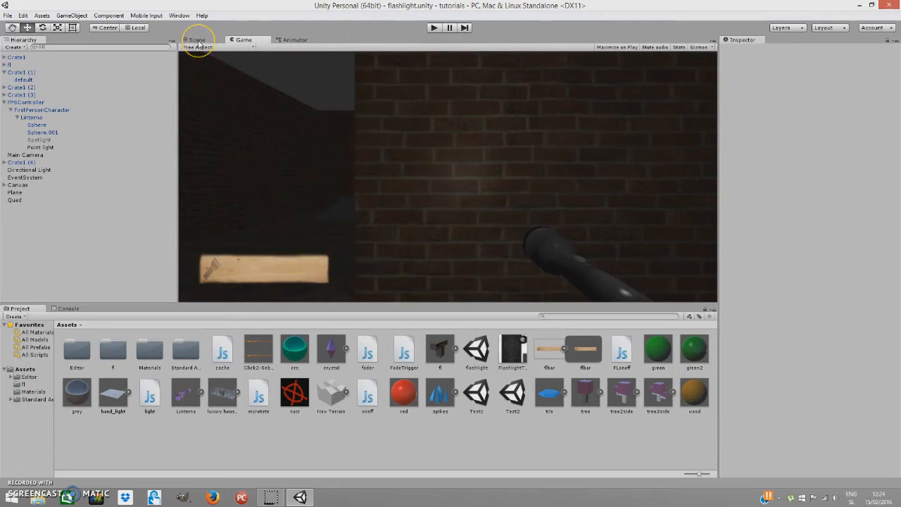
pyautogui.click(197, 40)
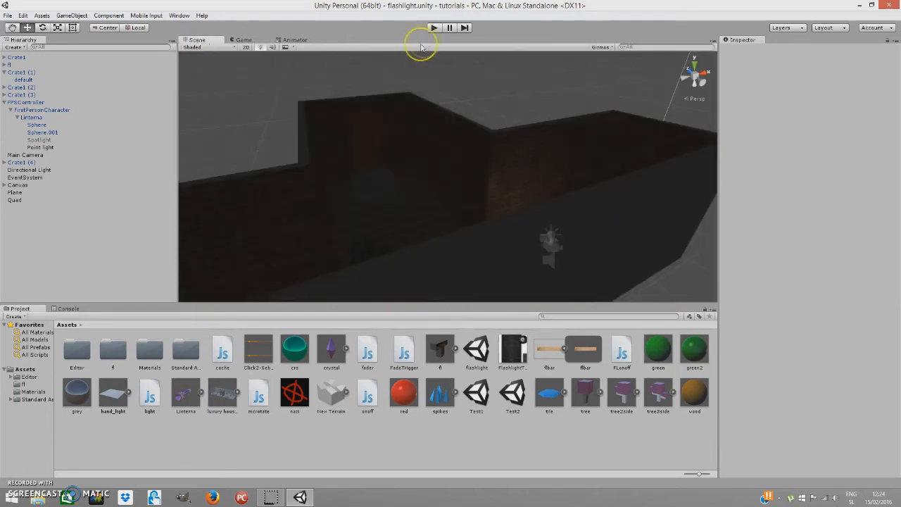
pyautogui.click(433, 28)
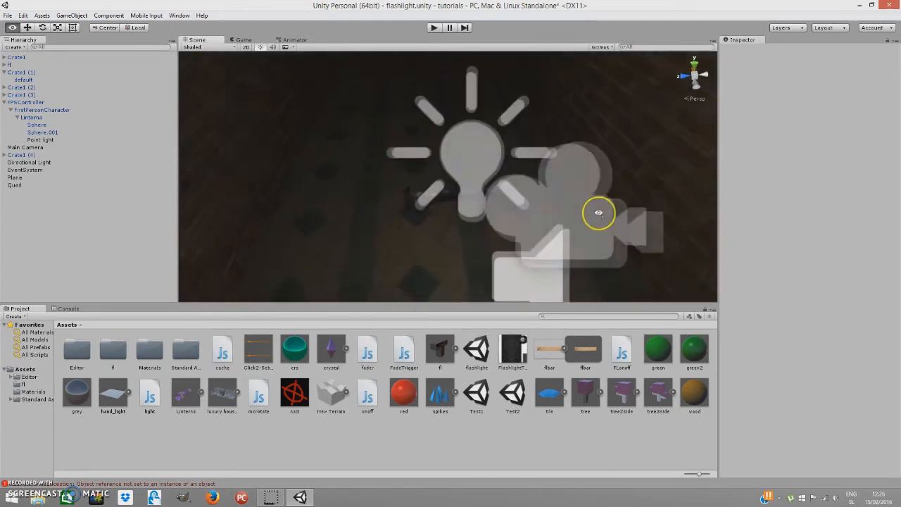
# Step: Select FPSController, its Point light, then the Lanterna object to inspect each
pyautogui.click(42, 101)
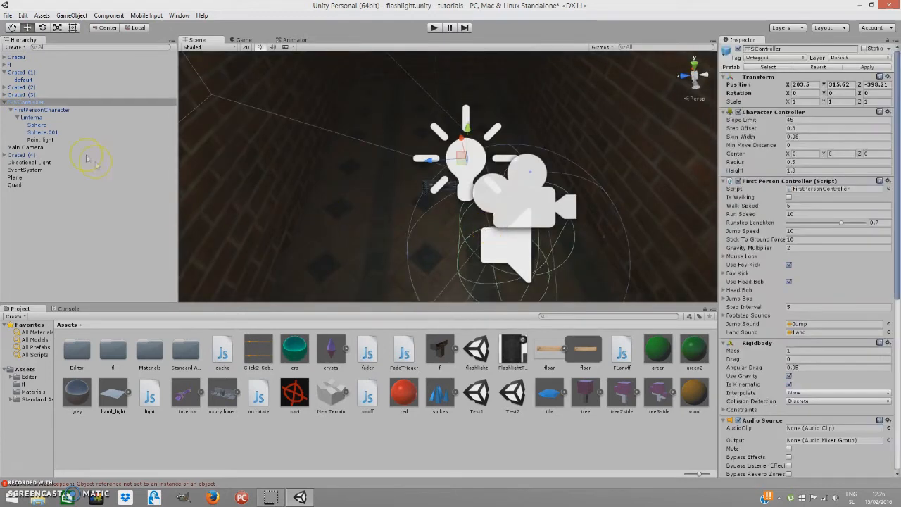
pyautogui.click(40, 140)
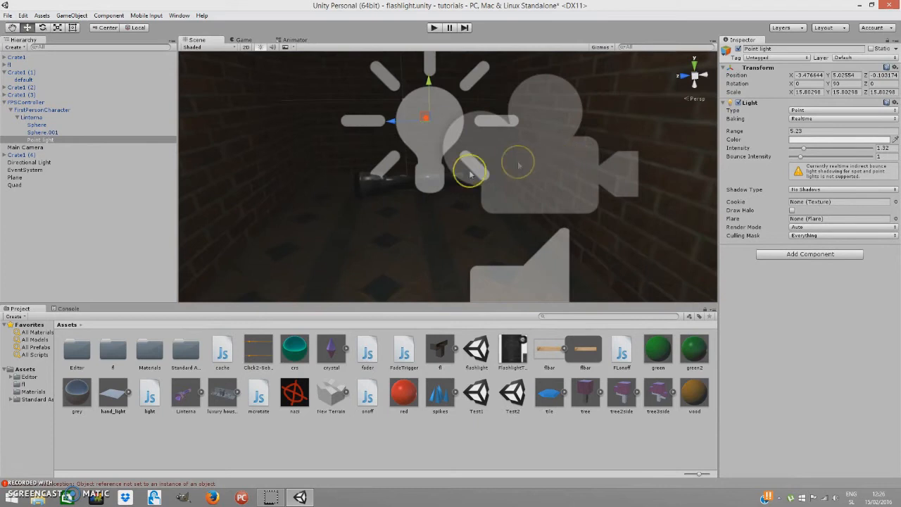
pyautogui.click(31, 117)
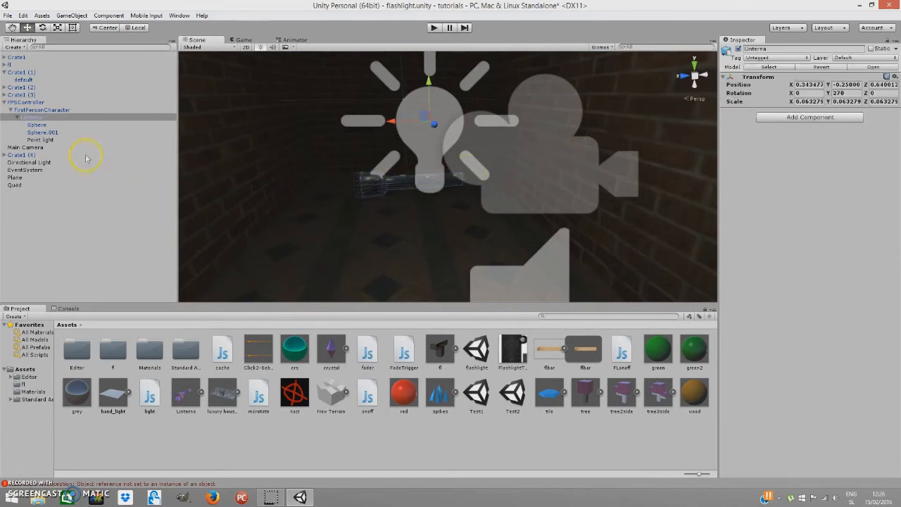
pyautogui.moveTo(104, 121)
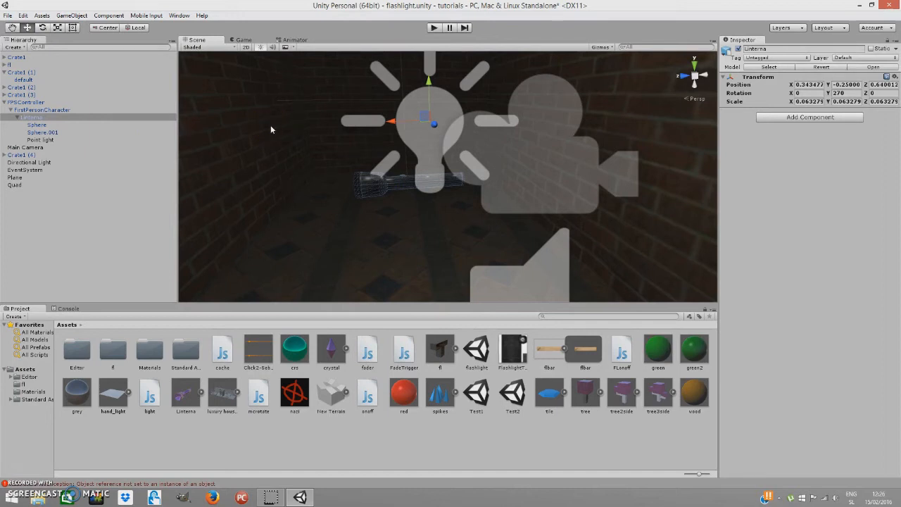
pyautogui.moveTo(148, 121)
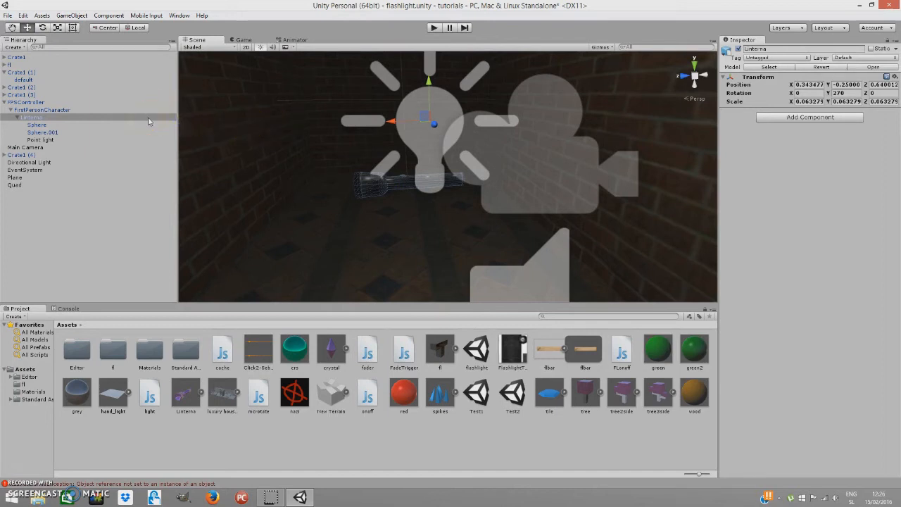
pyautogui.moveTo(96, 186)
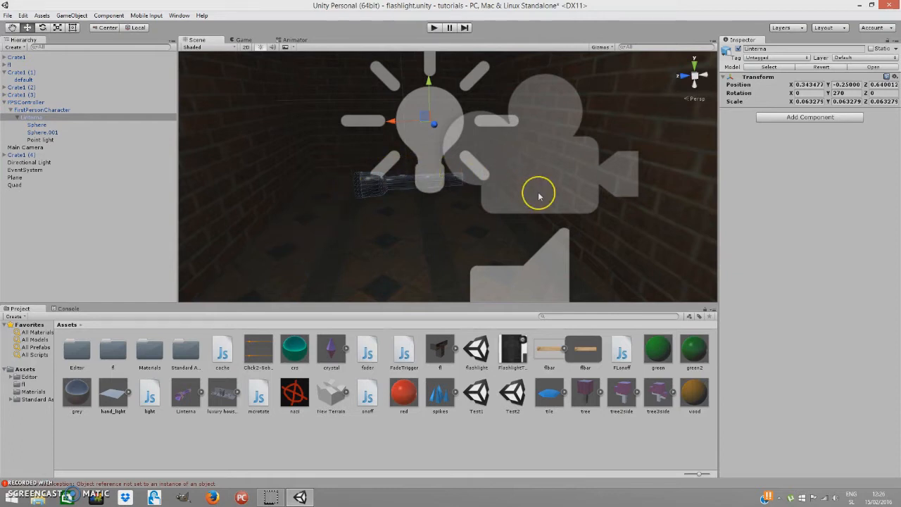
pyautogui.moveTo(119, 126)
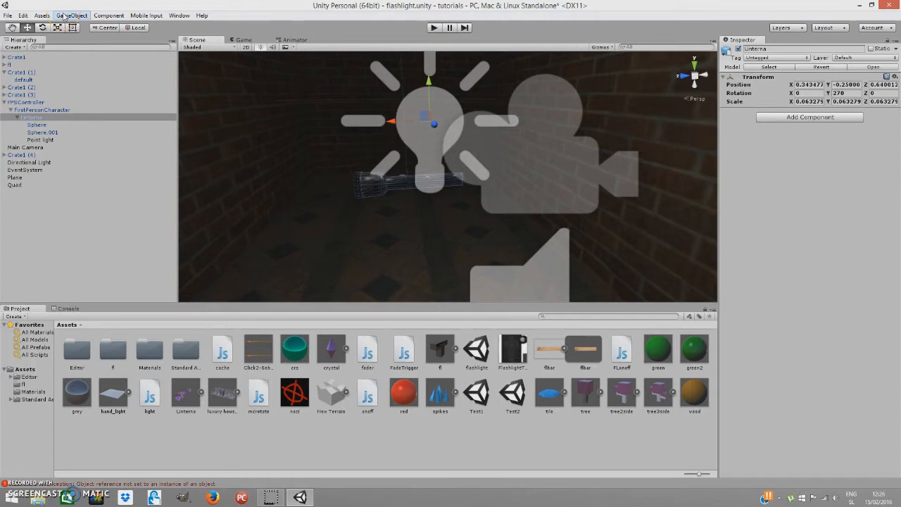
# Step: Create a new Spotlight and move it toward the lantern's head
pyautogui.click(71, 14)
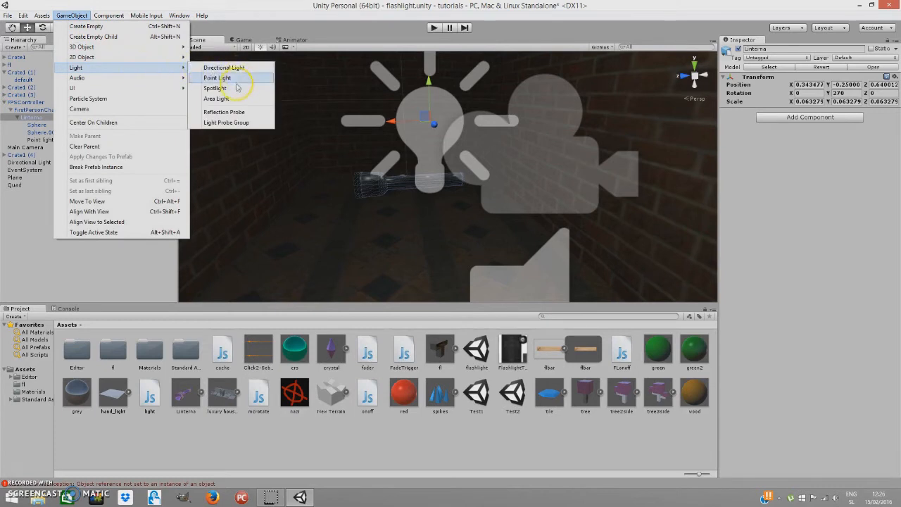
pyautogui.click(214, 87)
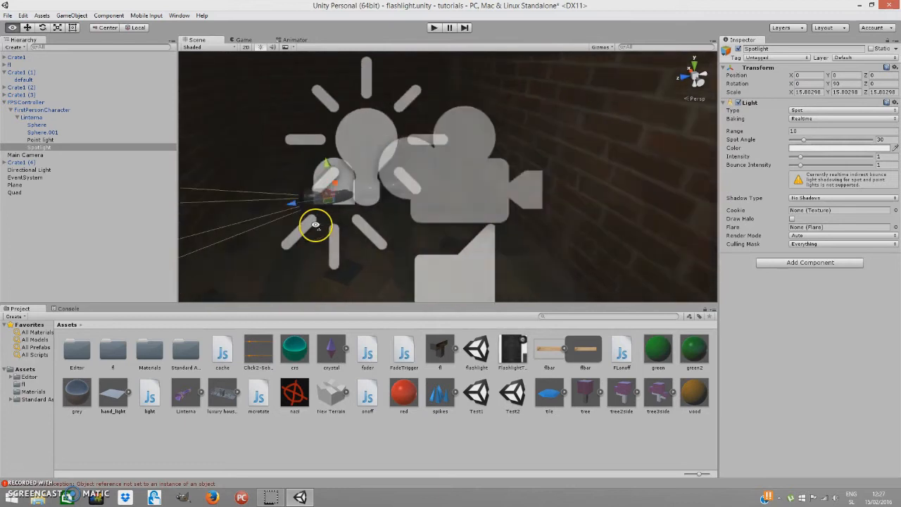
pyautogui.moveTo(315, 223); pyautogui.dragTo(414, 222)
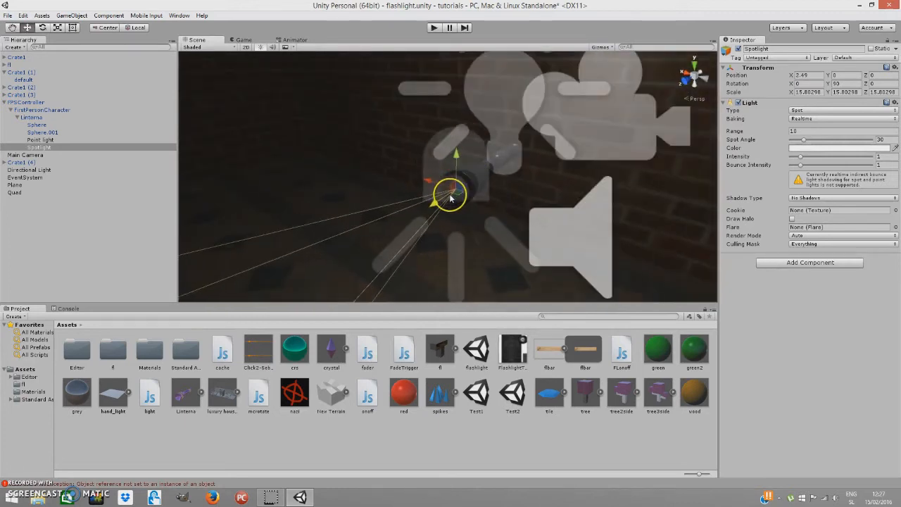
pyautogui.moveTo(450, 194); pyautogui.dragTo(436, 200)
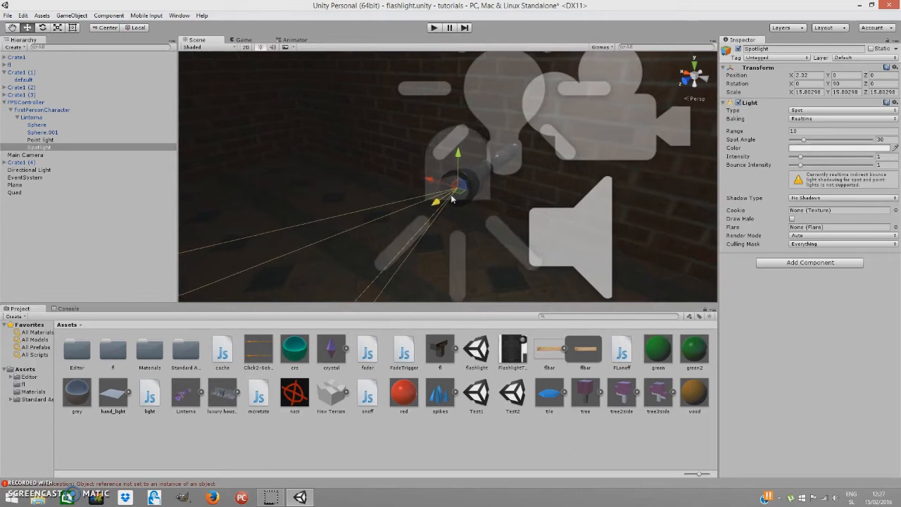
# Step: Fine-tune the spotlight's position on the flashlight's front end and zoom in on it
pyautogui.moveTo(458, 186); pyautogui.dragTo(442, 199)
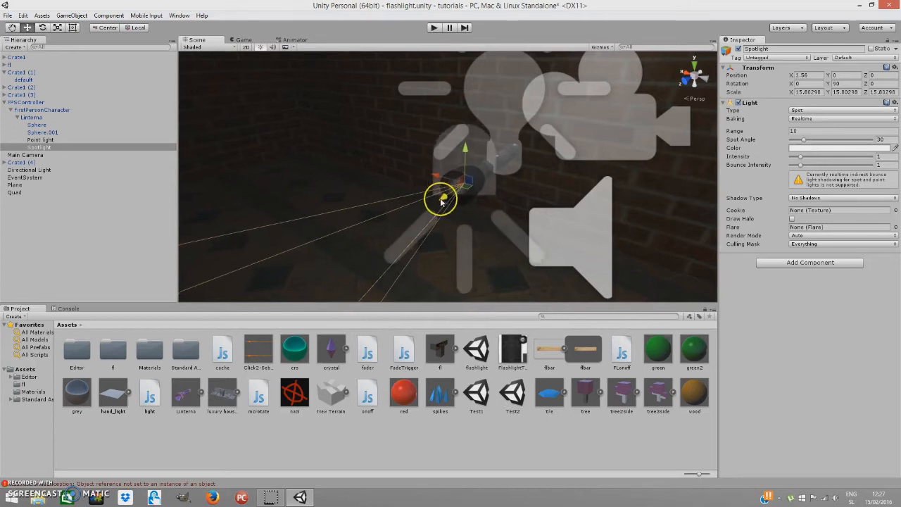
pyautogui.moveTo(442, 198); pyautogui.dragTo(450, 194)
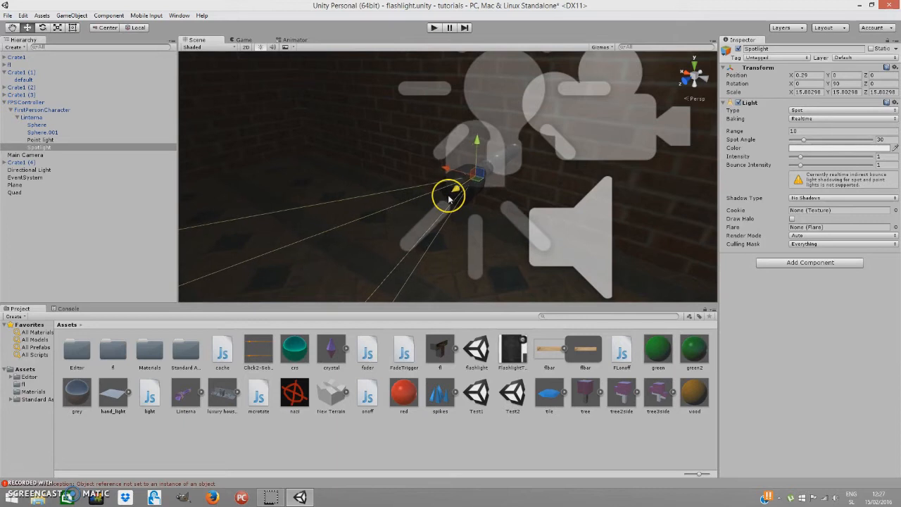
pyautogui.moveTo(450, 197); pyautogui.dragTo(456, 190)
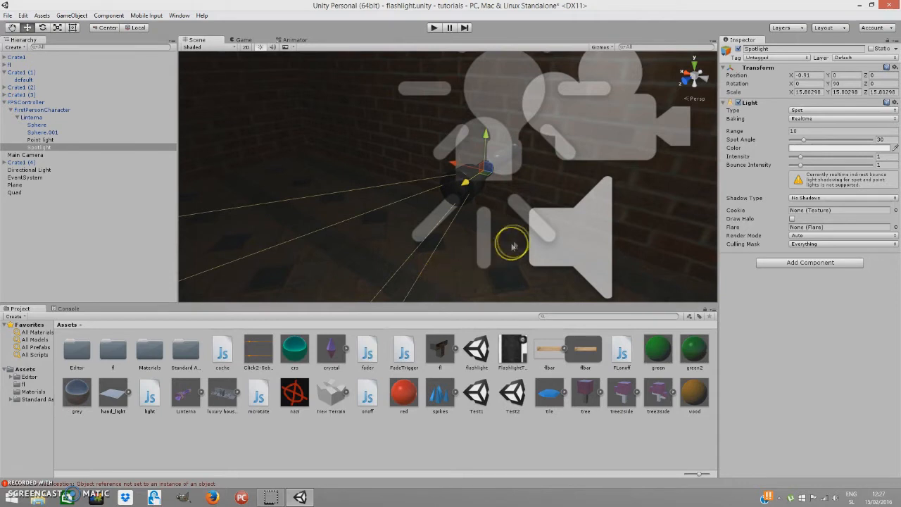
pyautogui.moveTo(514, 246); pyautogui.dragTo(374, 225)
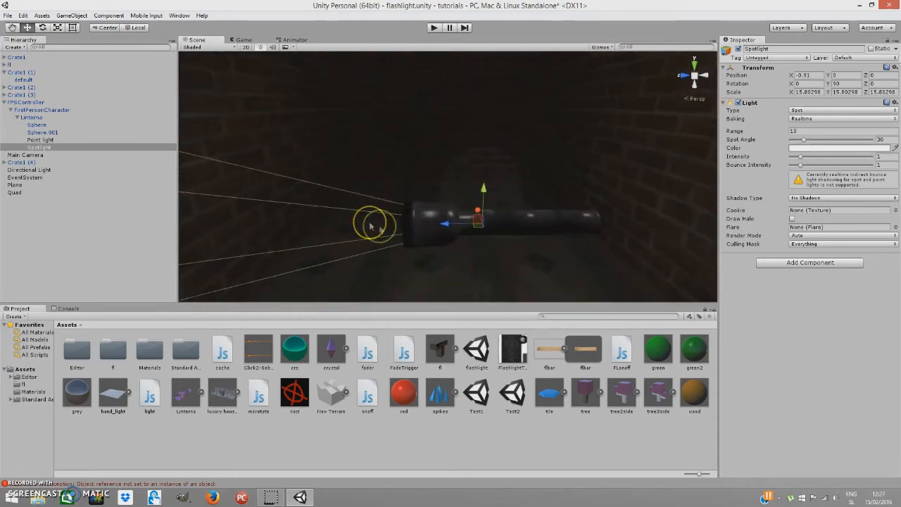
pyautogui.moveTo(239, 155)
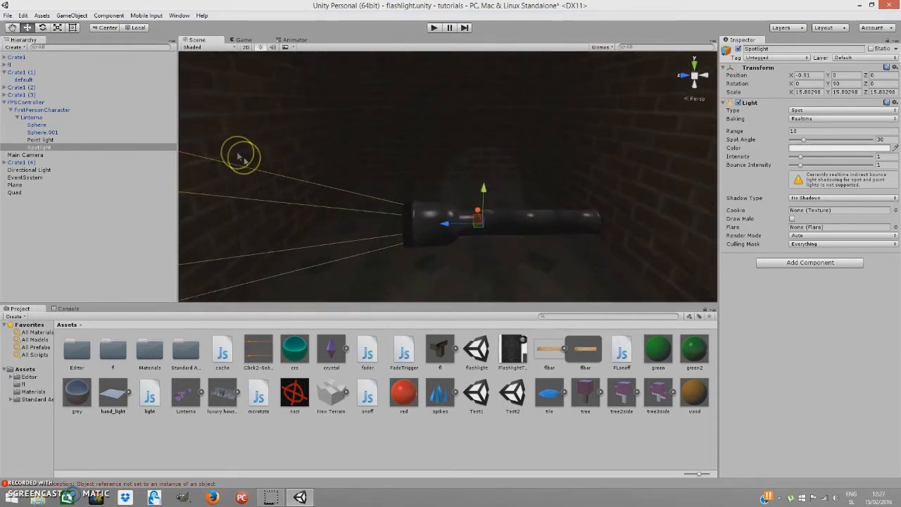
pyautogui.moveTo(200, 177)
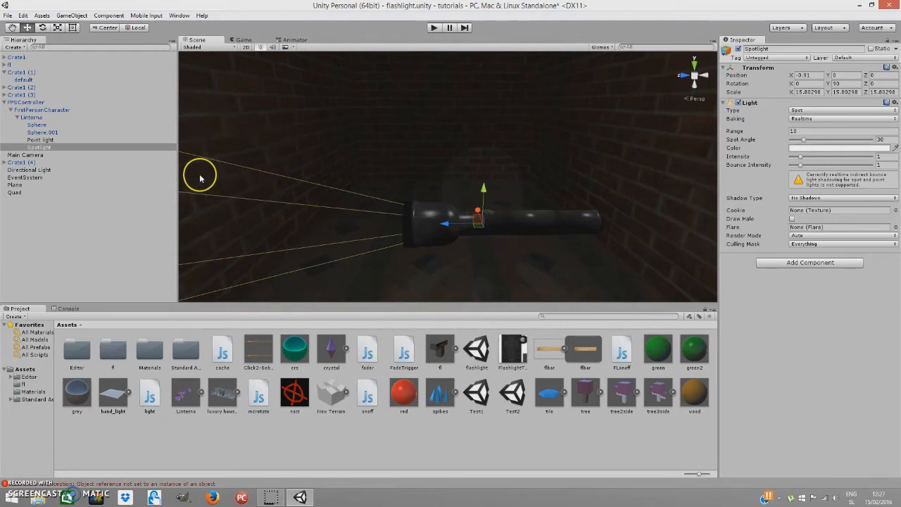
pyautogui.moveTo(200, 169)
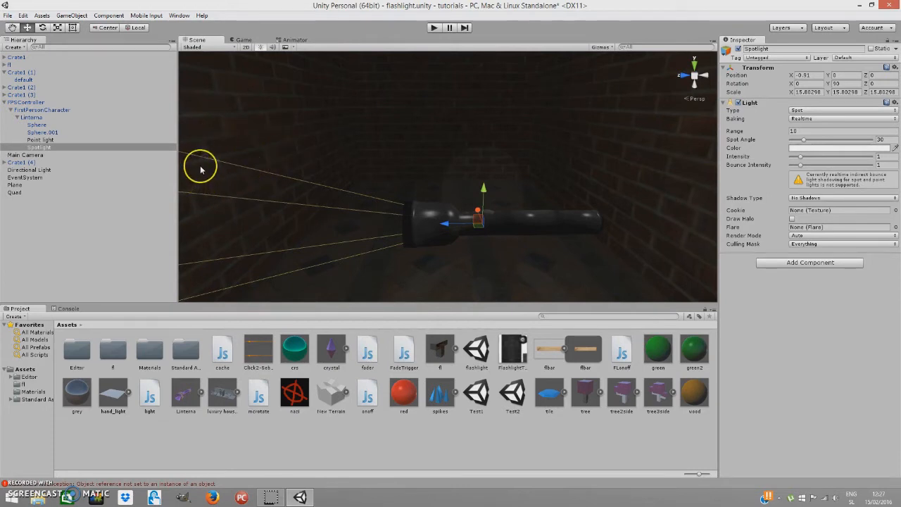
# Step: Create a UI Canvas in the scene and start adding an Image under it
pyautogui.click(71, 14)
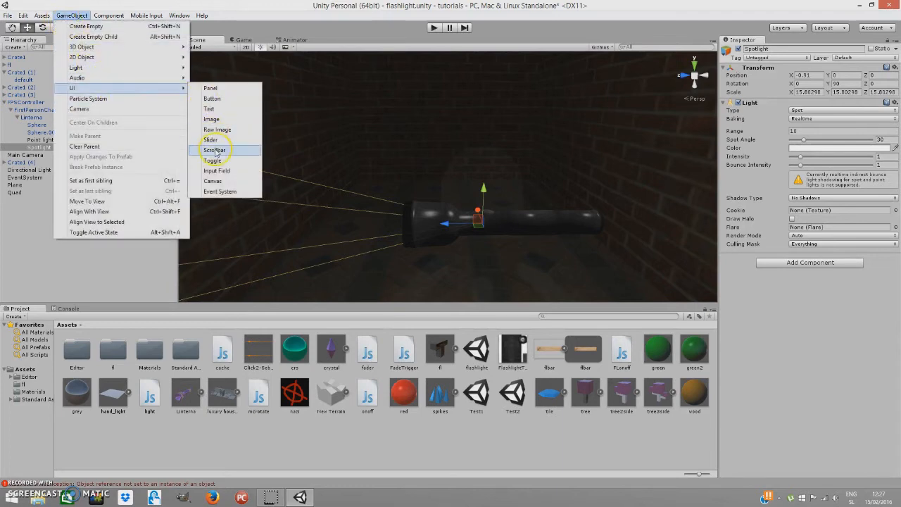
pyautogui.click(211, 180)
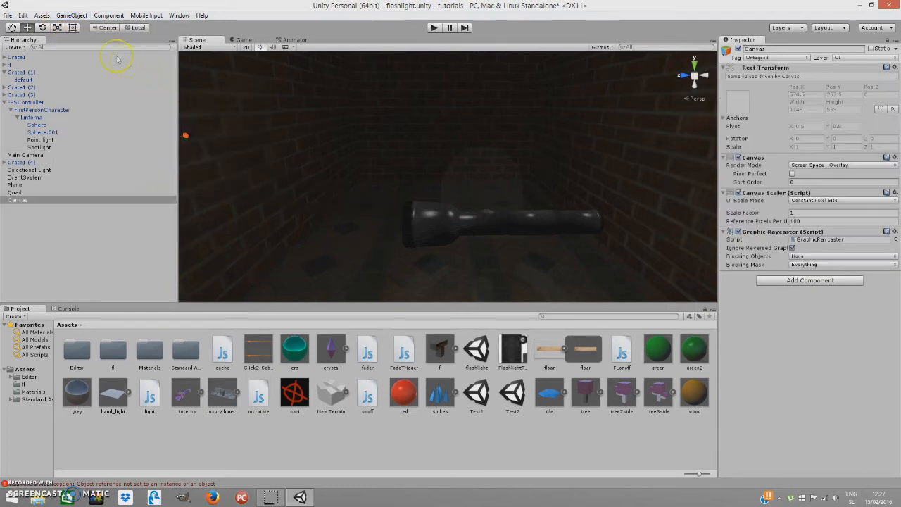
pyautogui.click(71, 14)
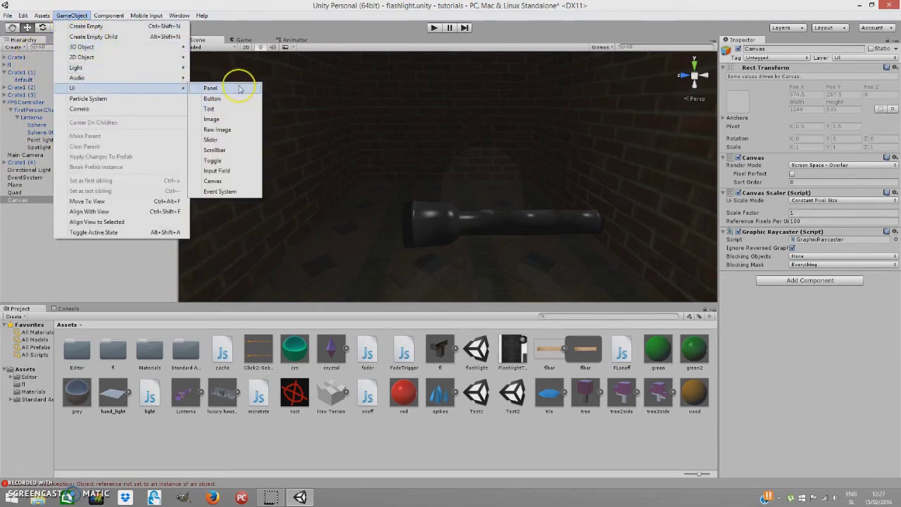
pyautogui.moveTo(213, 180)
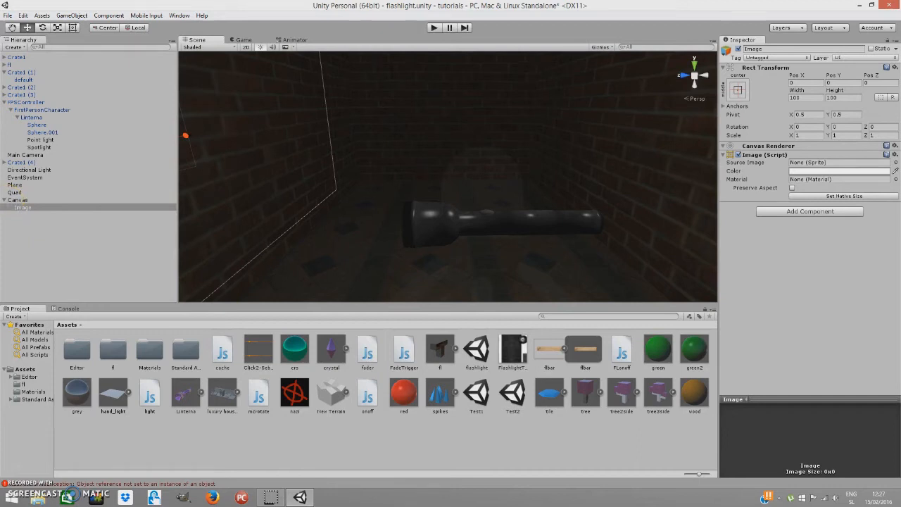
pyautogui.moveTo(530, 197)
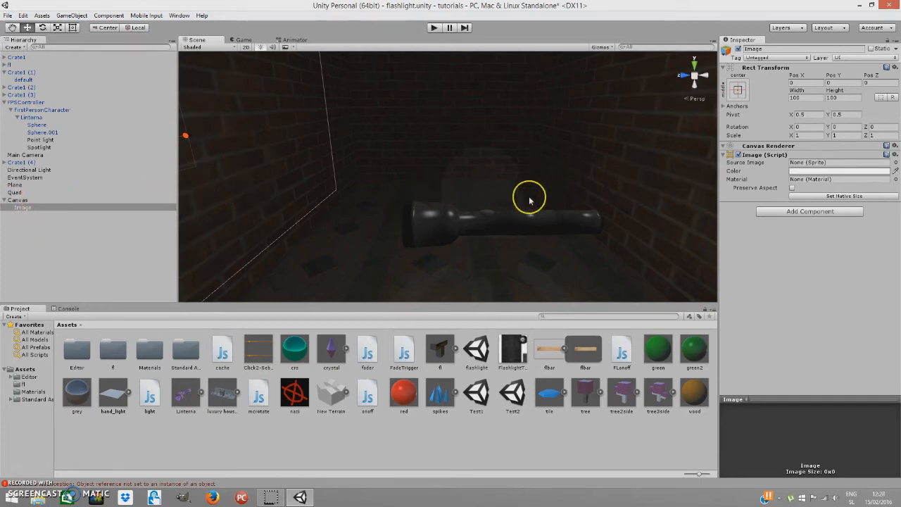
pyautogui.moveTo(420, 350)
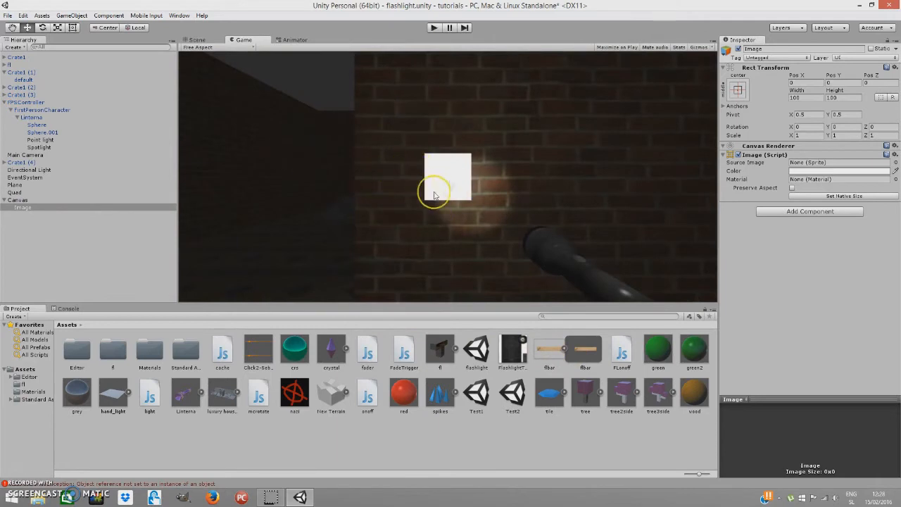
pyautogui.moveTo(374, 172)
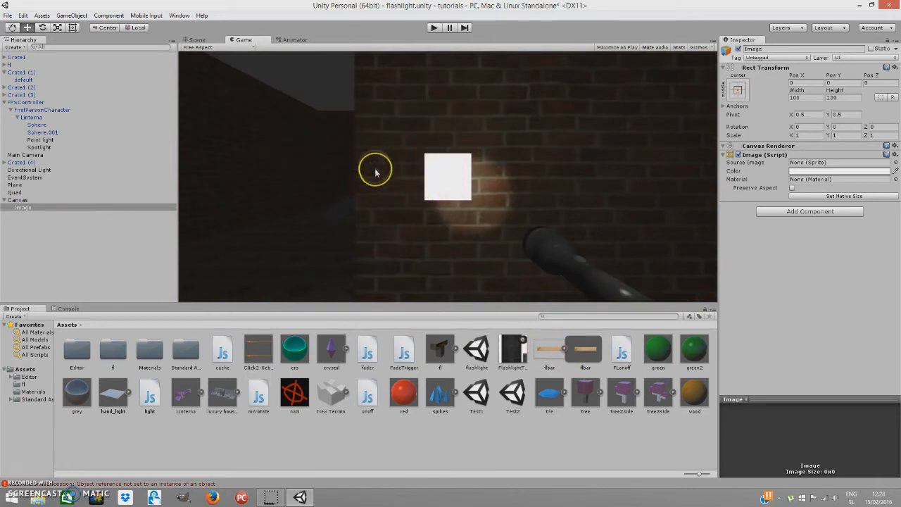
pyautogui.moveTo(463, 205)
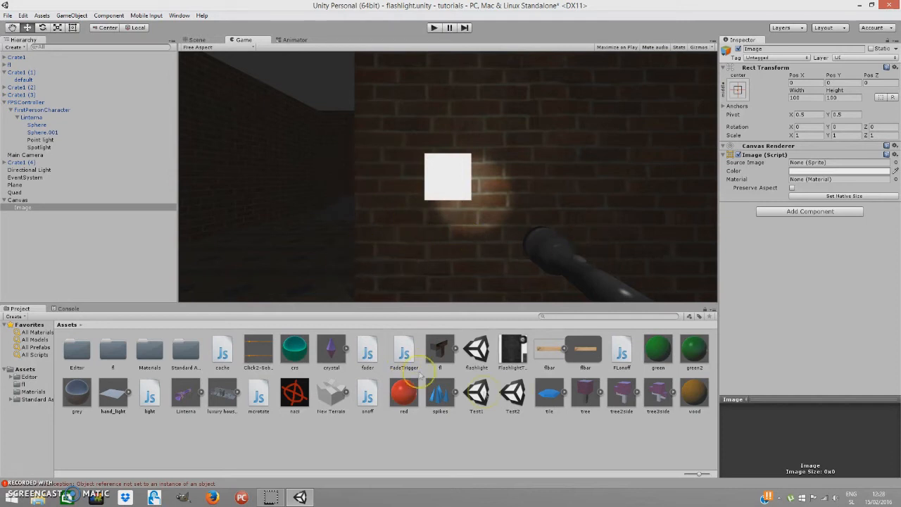
pyautogui.moveTo(622, 349)
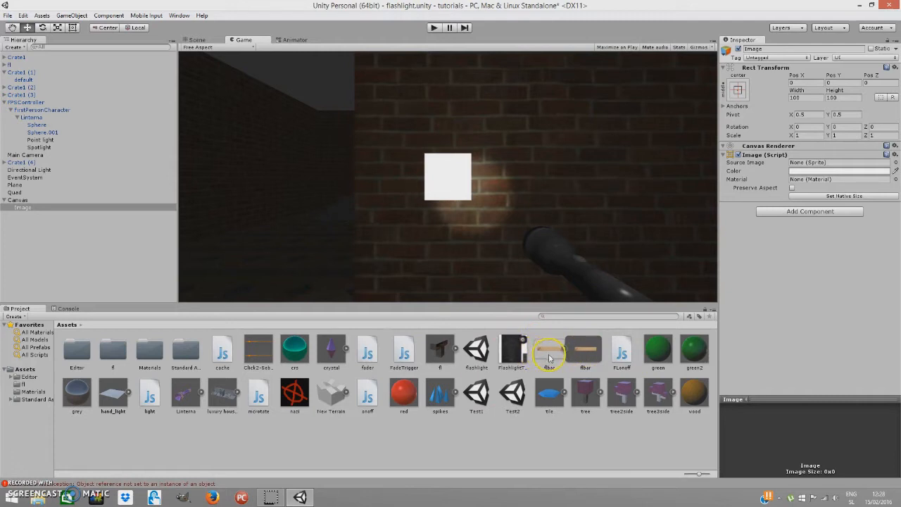
pyautogui.moveTo(537, 337)
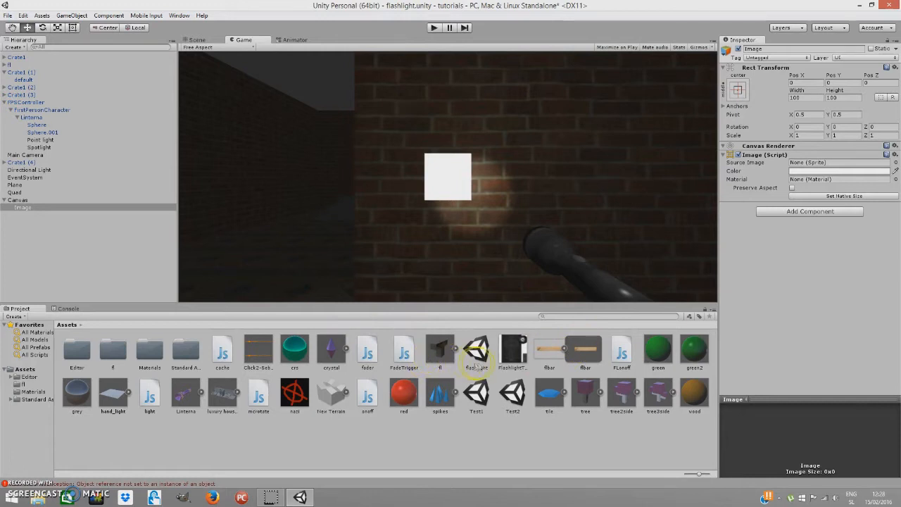
pyautogui.moveTo(407, 255)
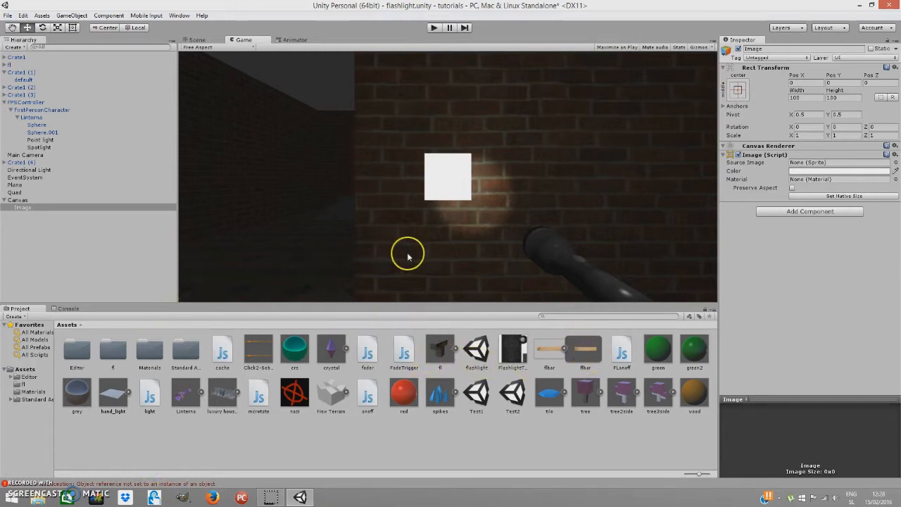
pyautogui.moveTo(586, 349)
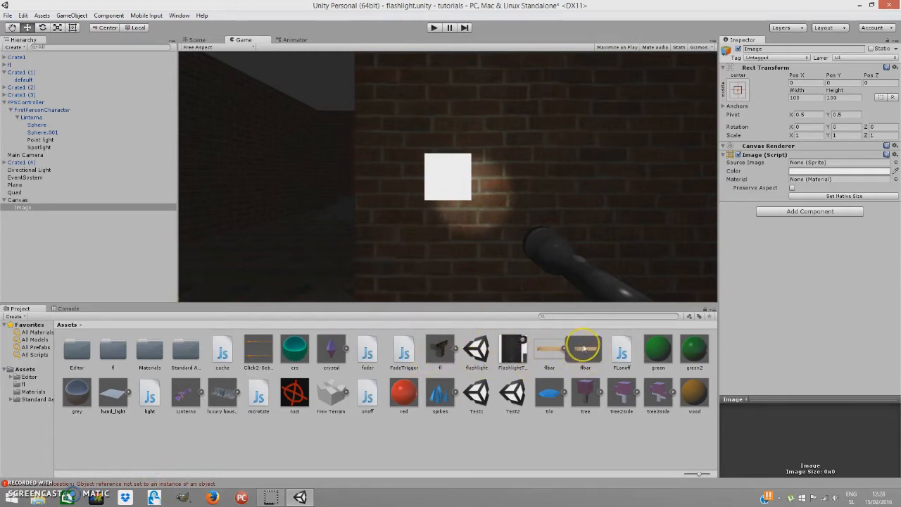
# Step: Set the fbar wooden bar texture's type to Sprite (2D and UI)
pyautogui.click(549, 349)
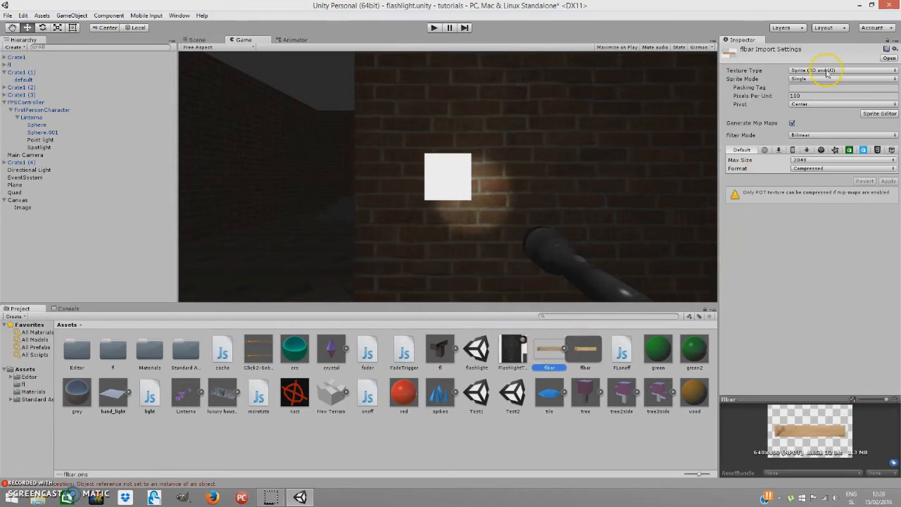
pyautogui.click(842, 71)
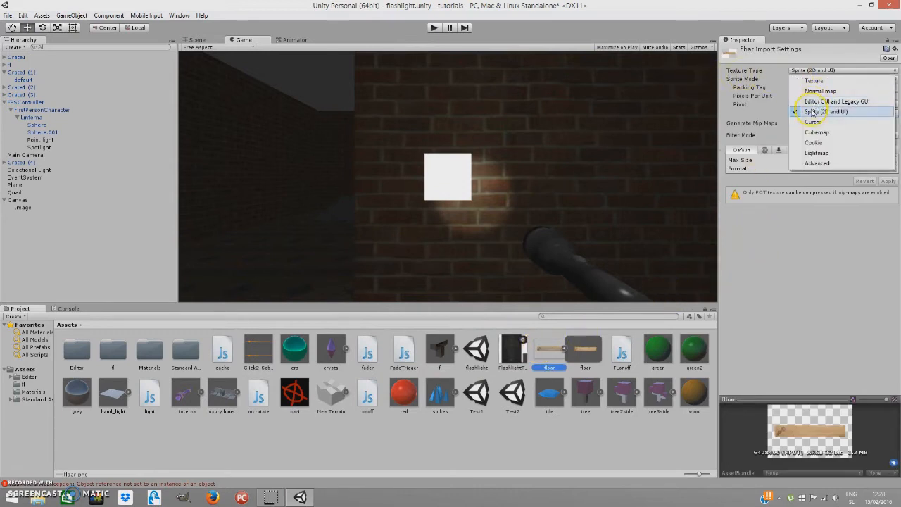
pyautogui.click(828, 111)
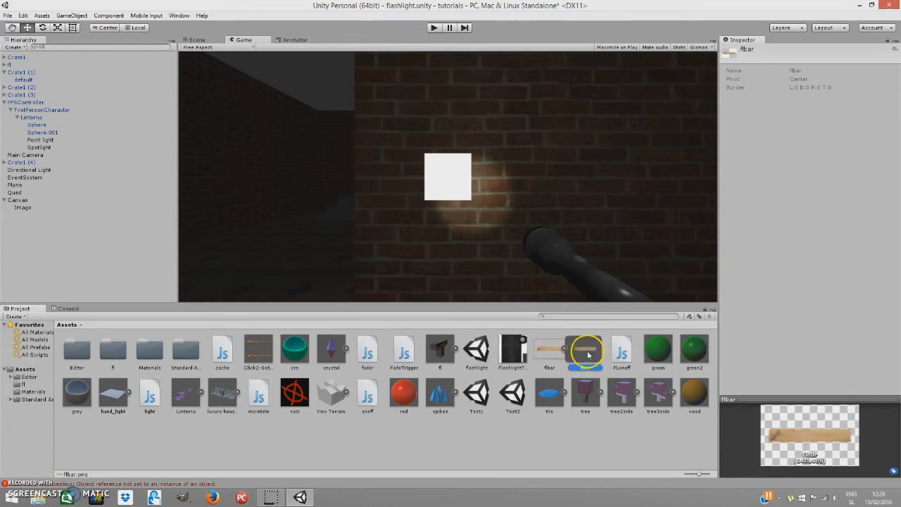
# Step: Give the Image the fbar sprite, Pos X -176.58, and enlarge it in the lower left
pyautogui.click(585, 350)
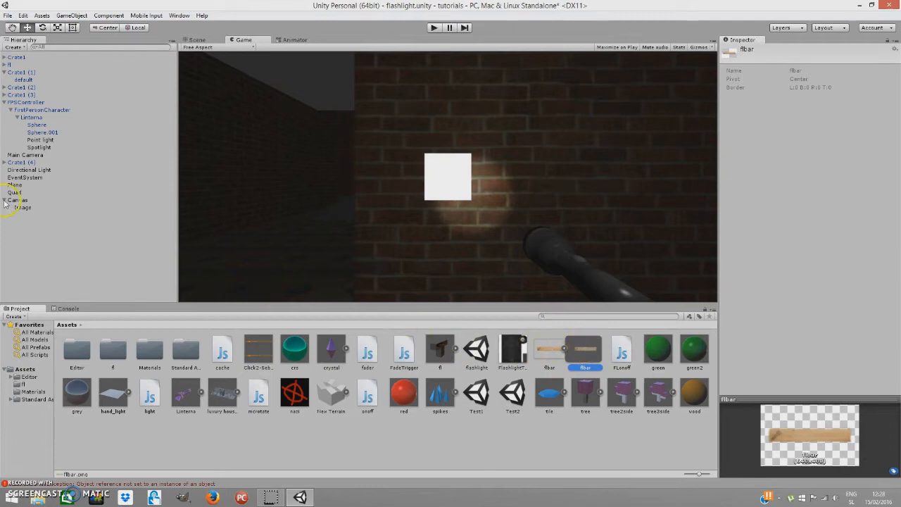
pyautogui.click(23, 207)
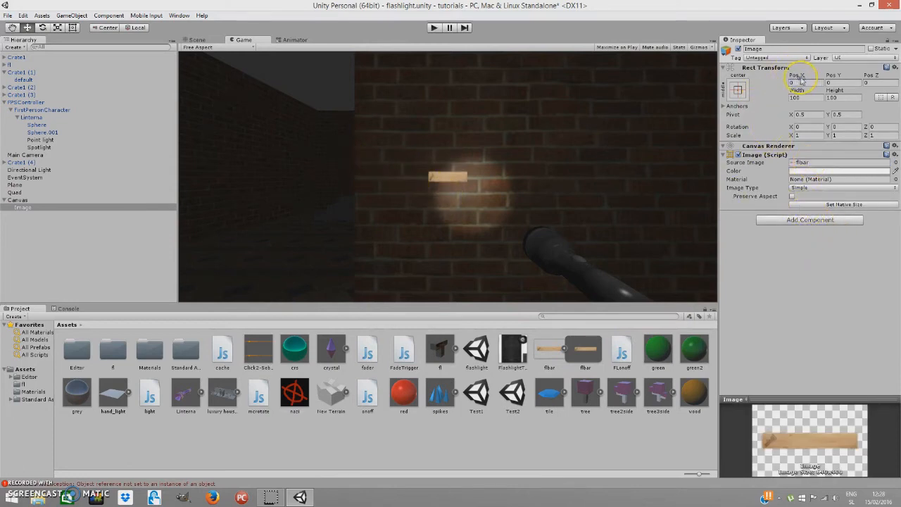
pyautogui.write('-176.58')
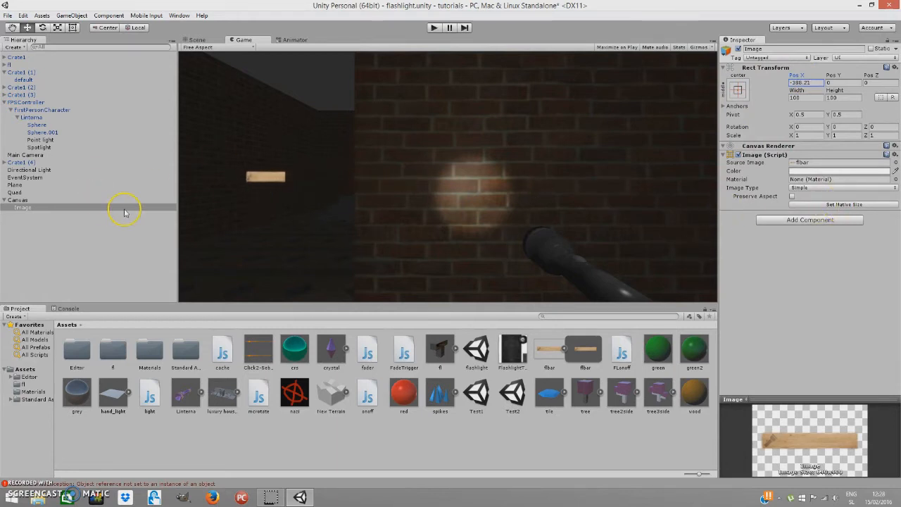
pyautogui.moveTo(828, 76); pyautogui.dragTo(775, 76)
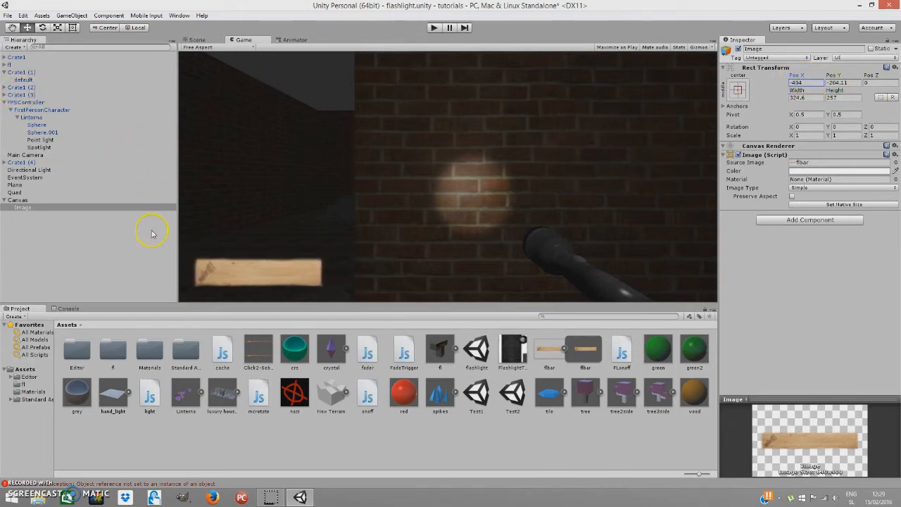
pyautogui.moveTo(102, 304)
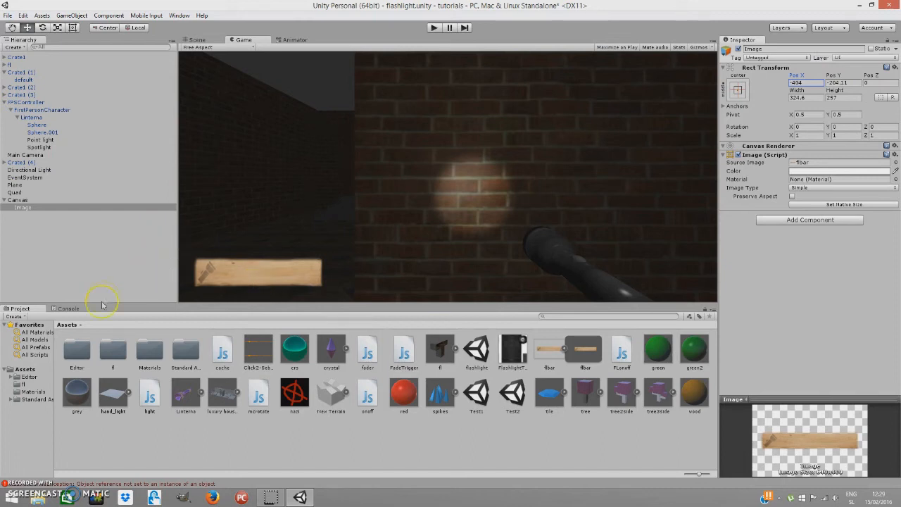
pyautogui.moveTo(631, 202)
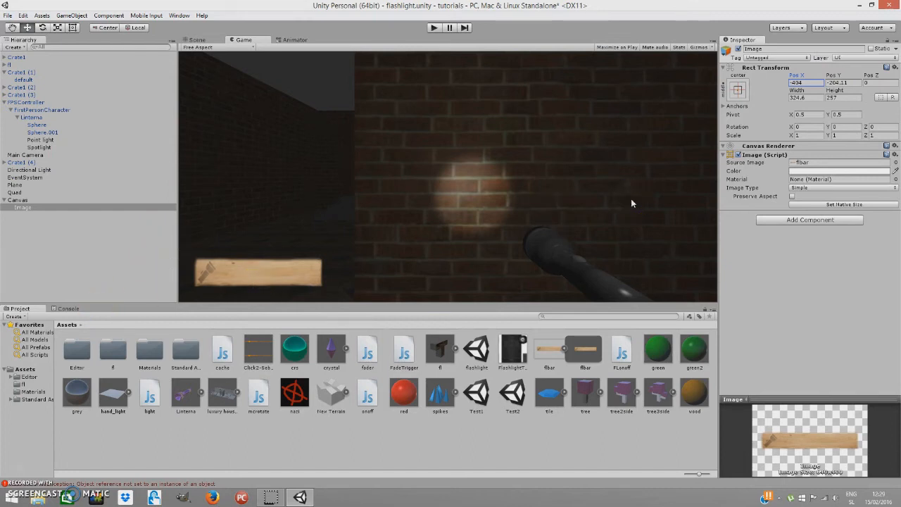
pyautogui.moveTo(346, 287)
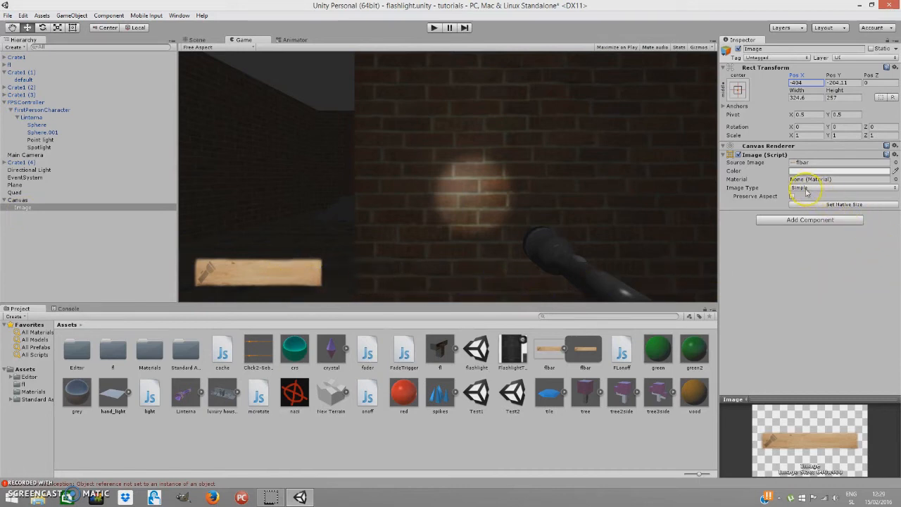
# Step: Set the bar's Image Type to Filled with Horizontal fill method, previewing the fill amount
pyautogui.click(842, 188)
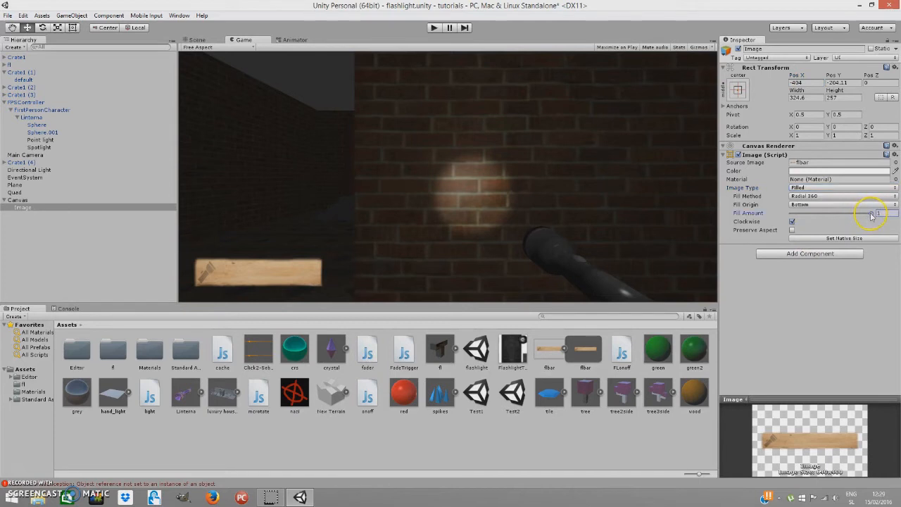
pyautogui.moveTo(873, 213); pyautogui.dragTo(823, 213)
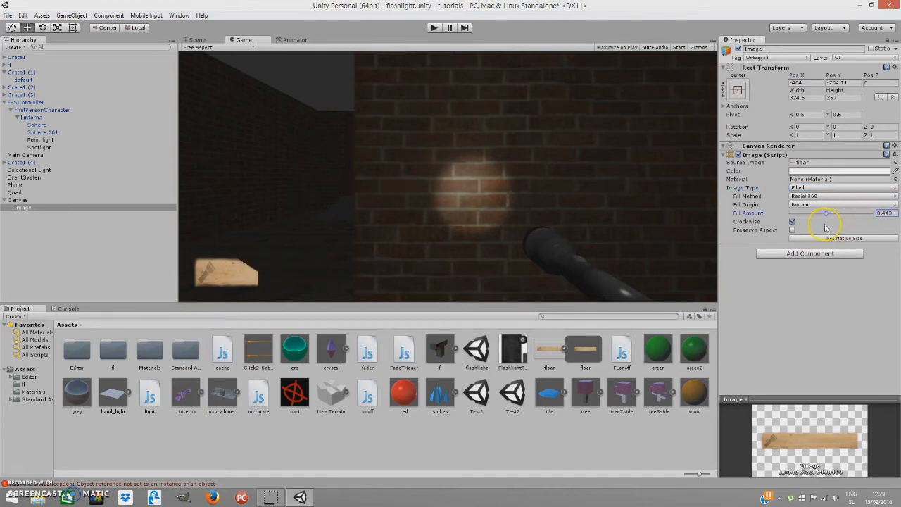
pyautogui.moveTo(825, 213); pyautogui.dragTo(799, 213)
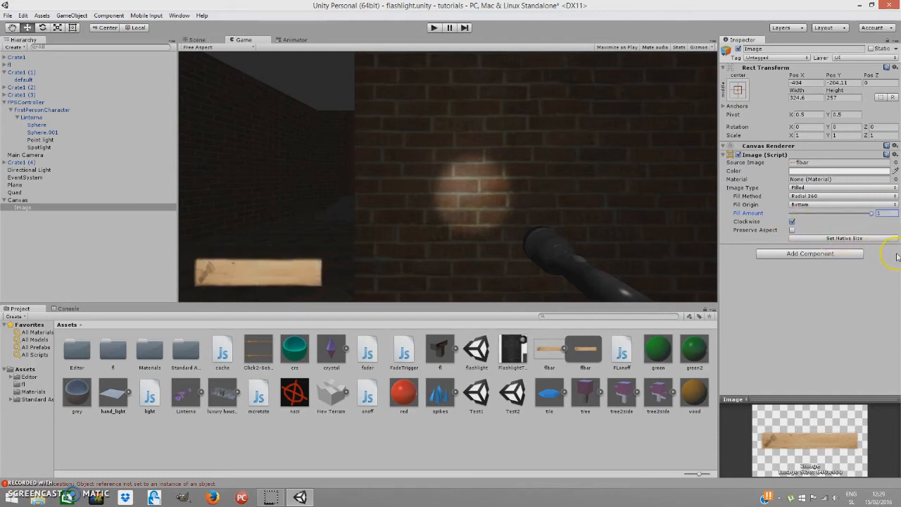
pyautogui.moveTo(710, 252)
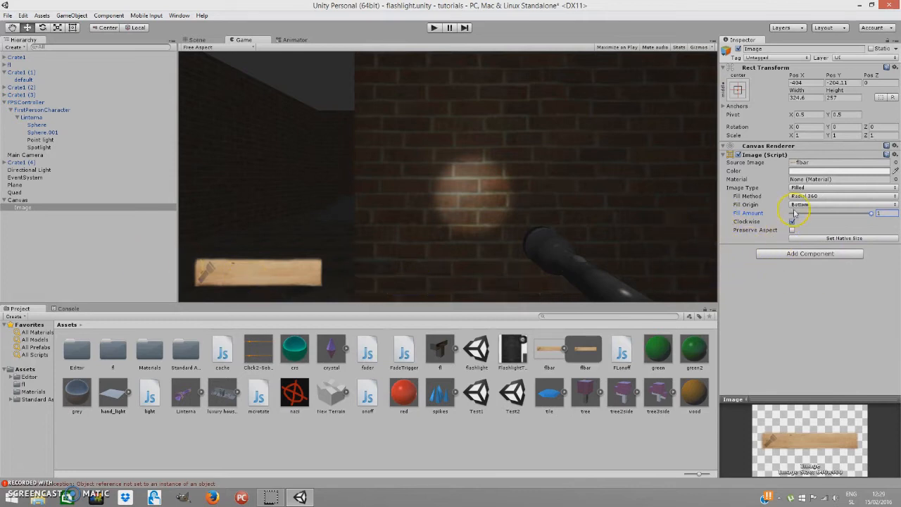
pyautogui.click(837, 204)
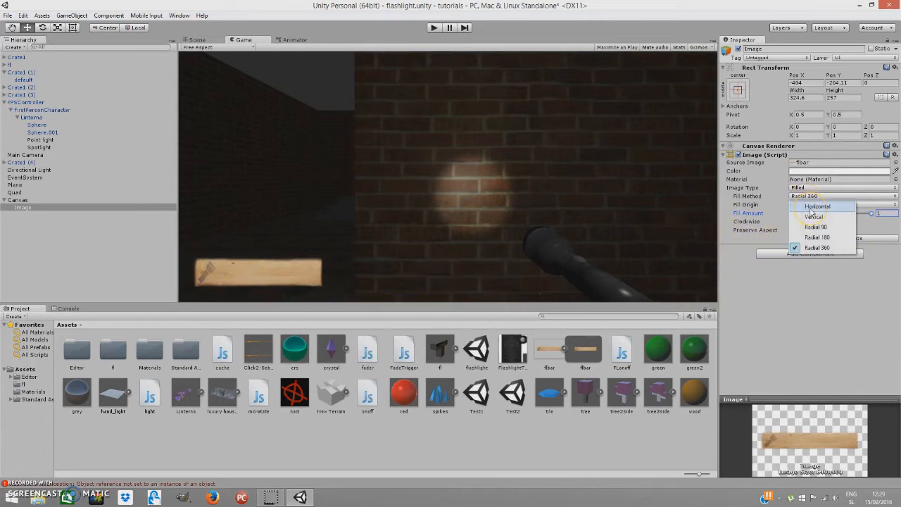
pyautogui.click(817, 205)
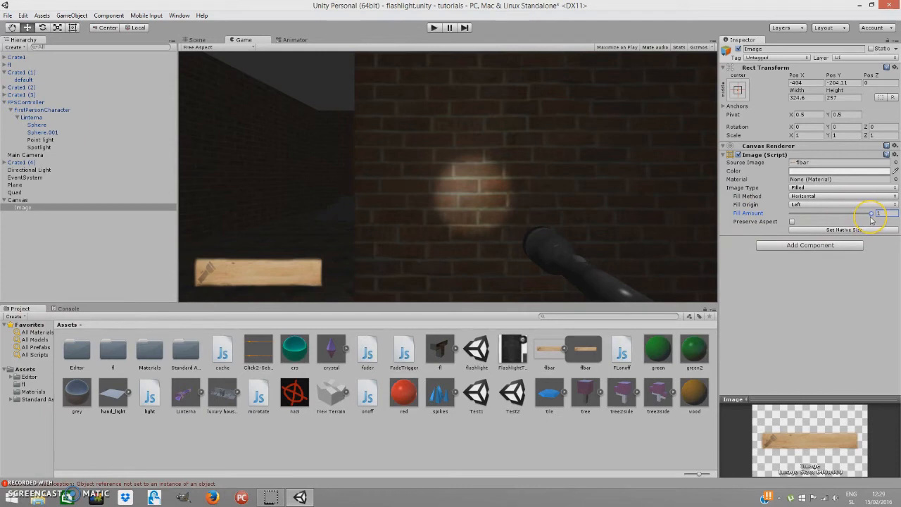
pyautogui.moveTo(524, 222)
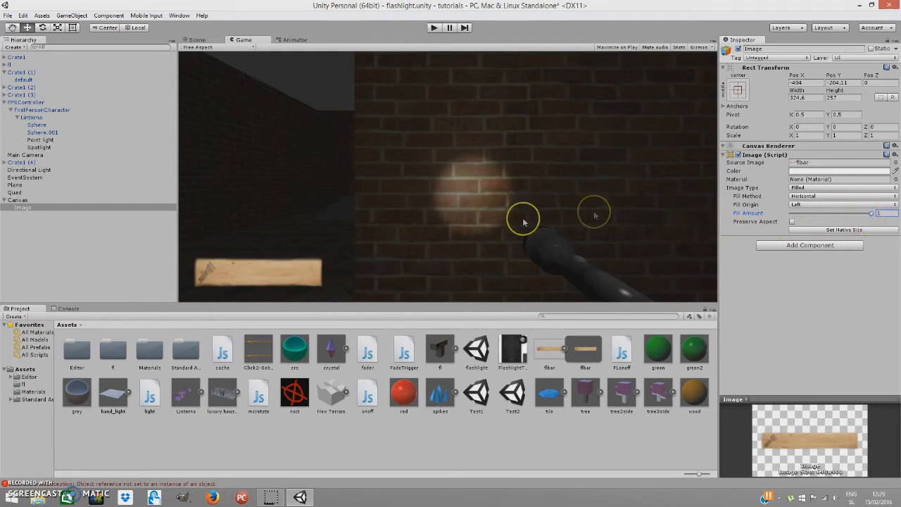
pyautogui.moveTo(448, 246)
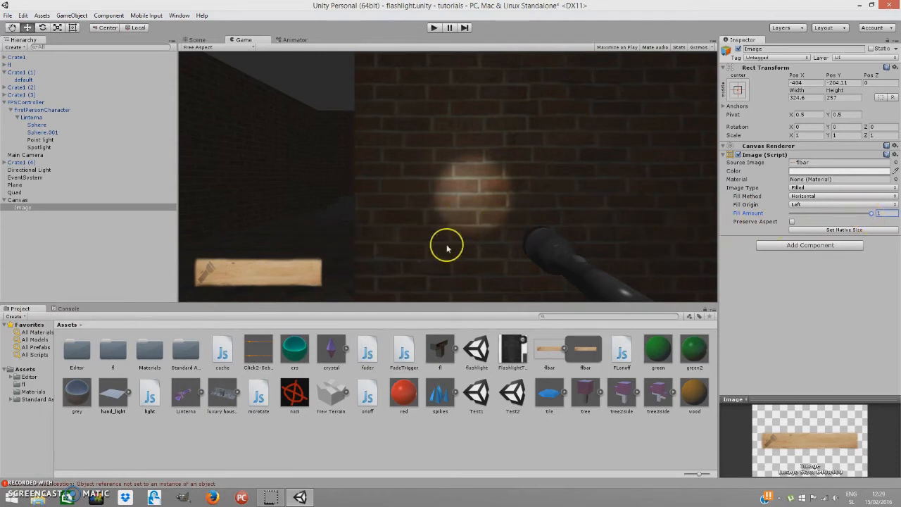
pyautogui.moveTo(625, 219)
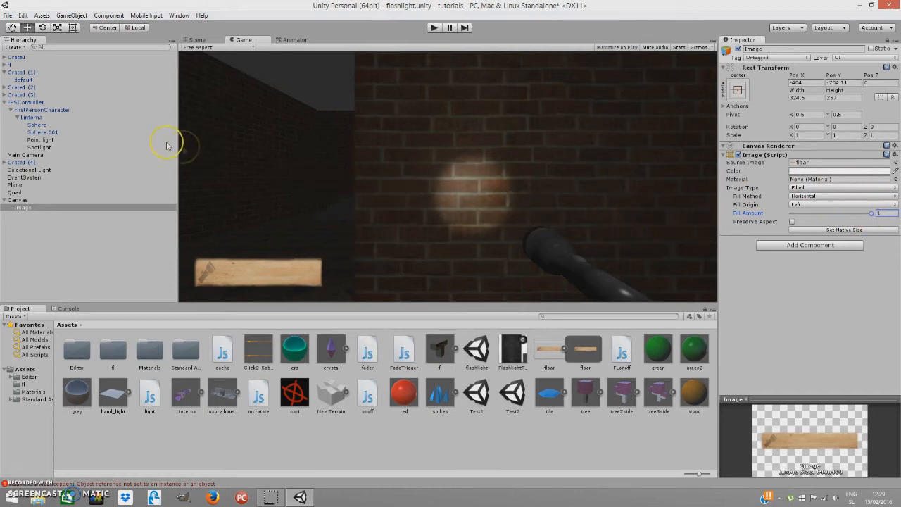
pyautogui.moveTo(456, 203)
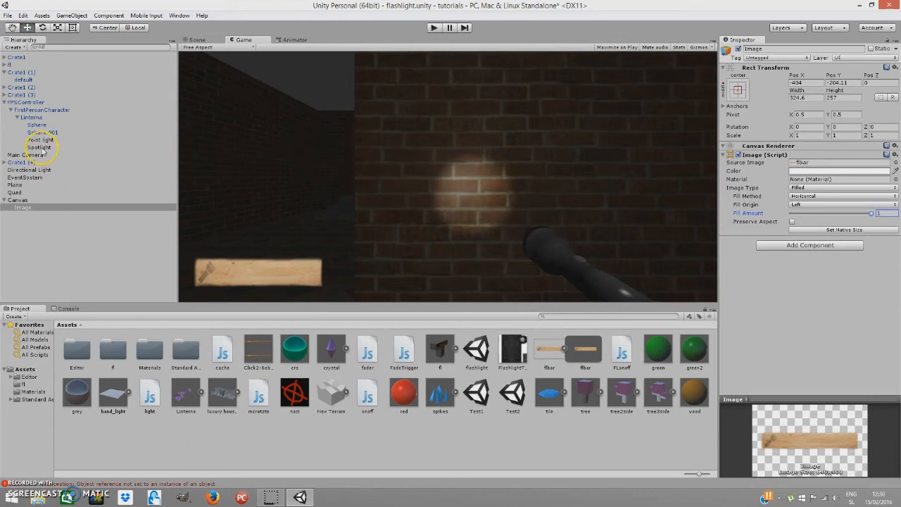
# Step: Assign a flashlight cookie texture to the Spotlight, trying patterns and settling on one
pyautogui.click(39, 146)
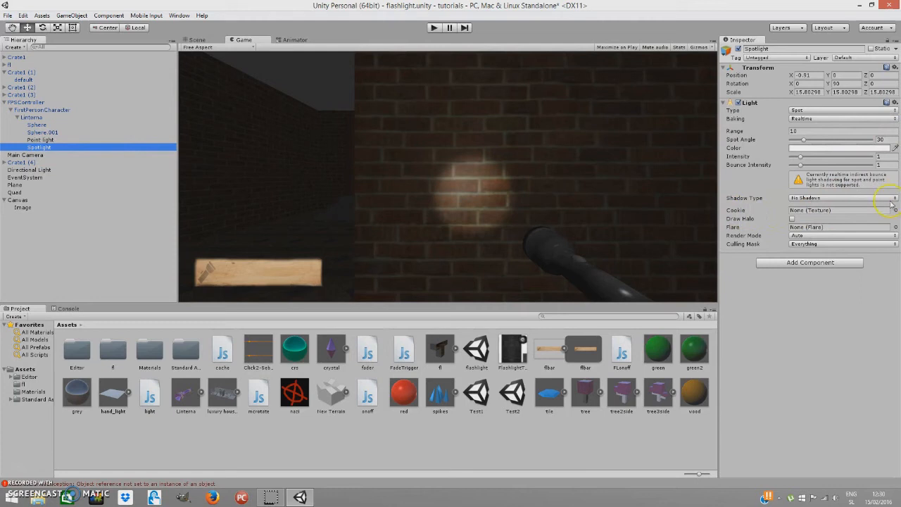
pyautogui.click(896, 209)
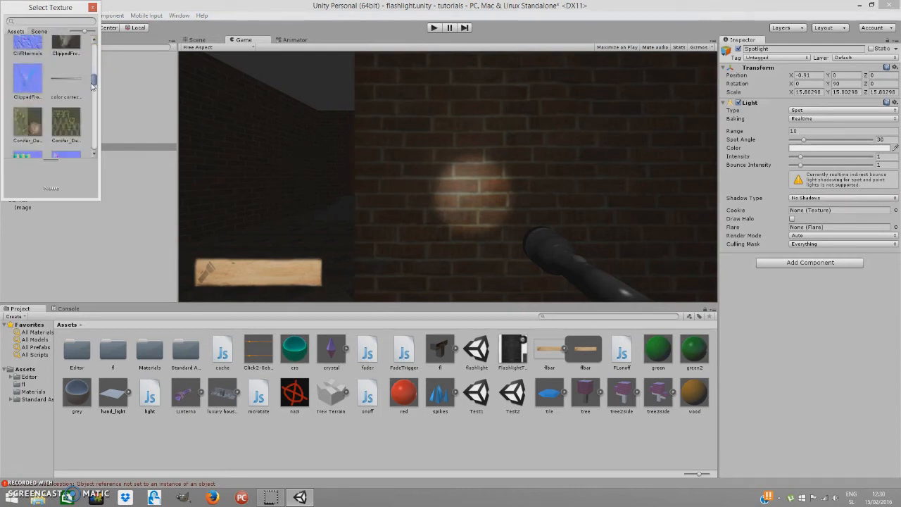
pyautogui.scroll(-3)
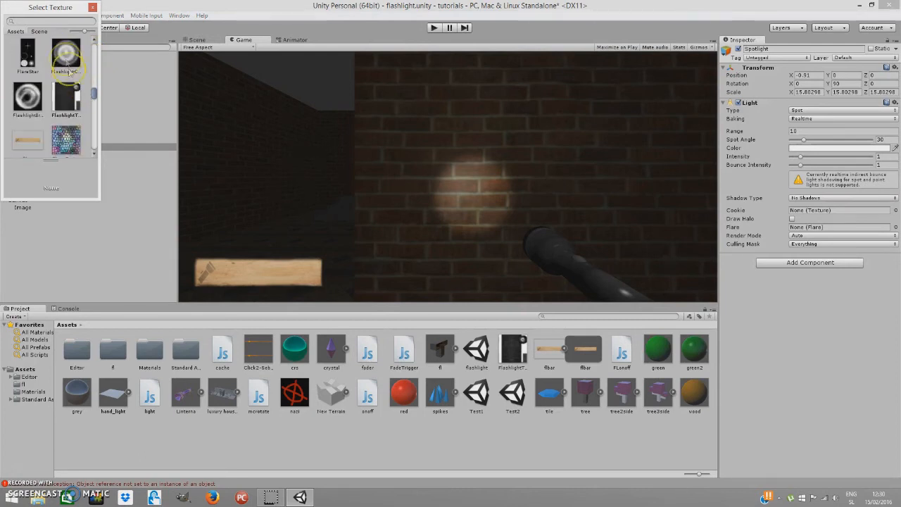
pyautogui.click(27, 99)
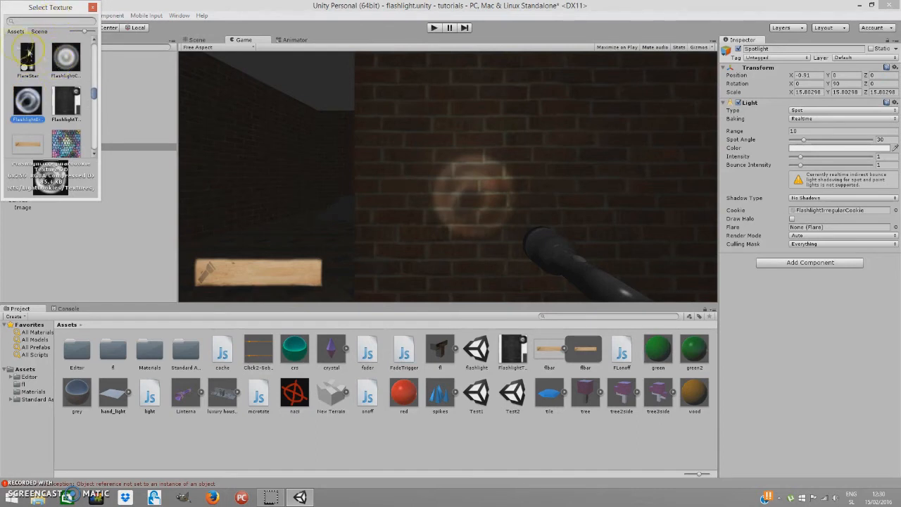
pyautogui.click(28, 101)
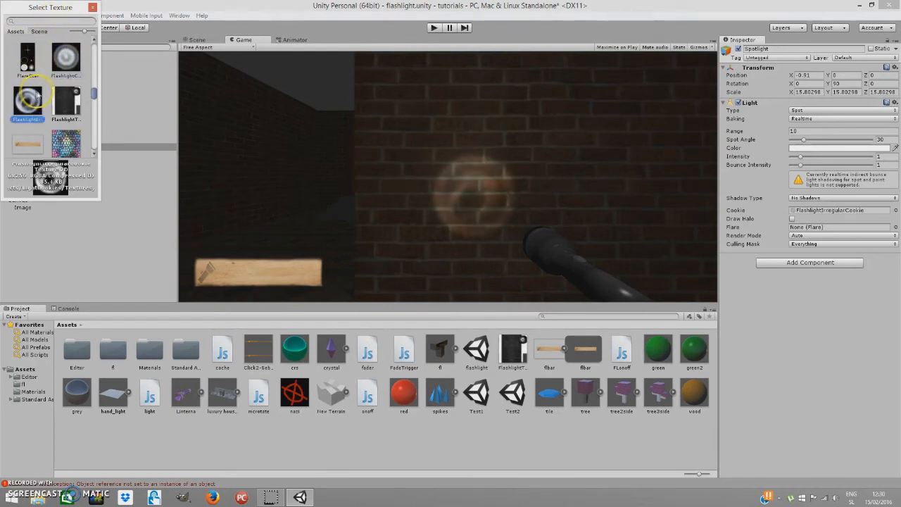
pyautogui.click(65, 60)
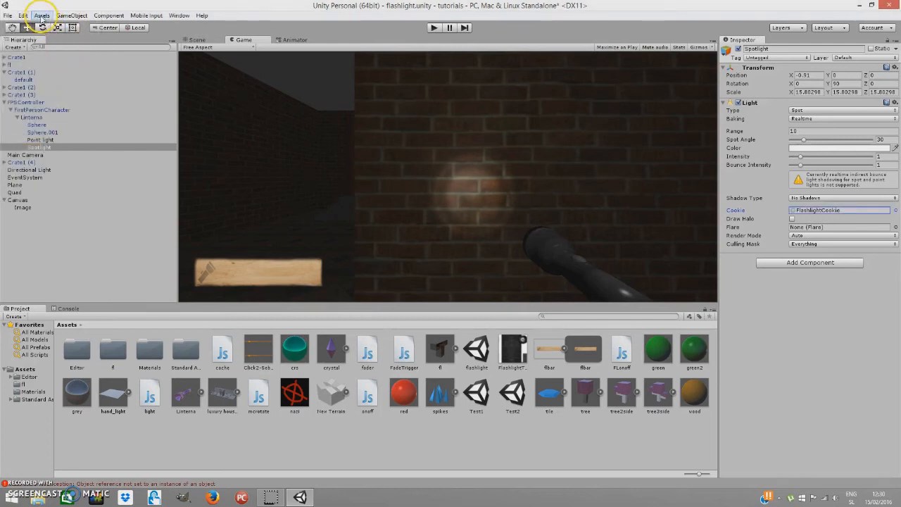
pyautogui.click(42, 14)
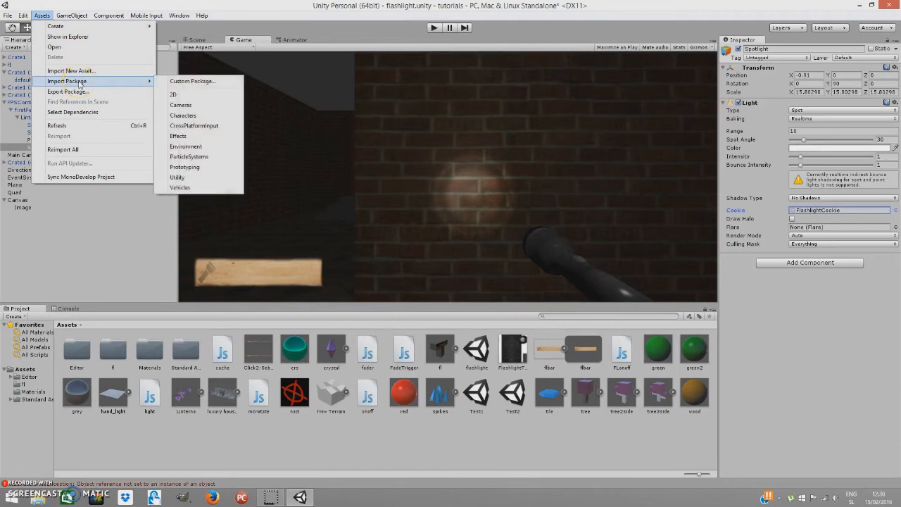
pyautogui.moveTo(178, 135)
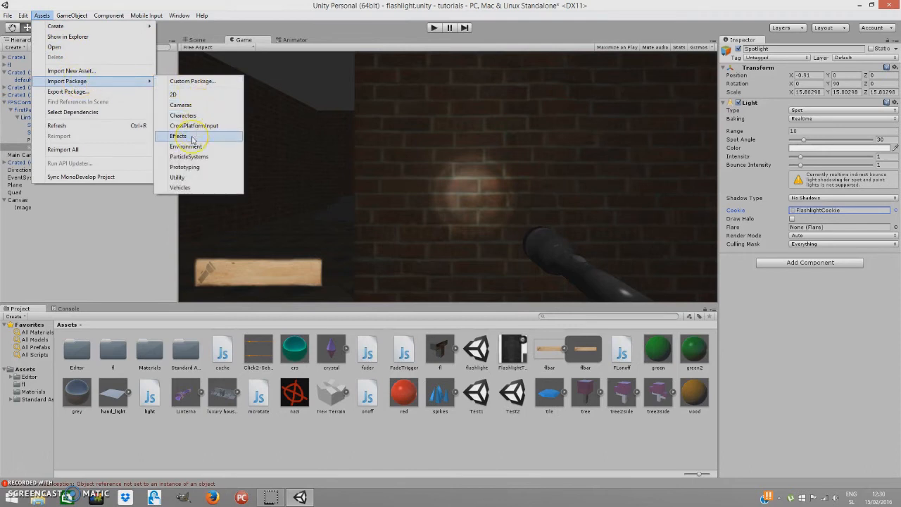
pyautogui.moveTo(186, 146)
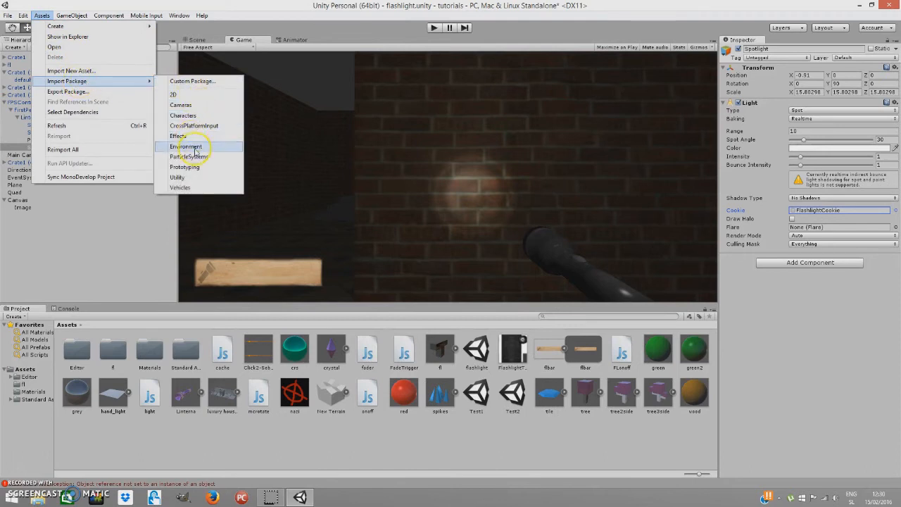
pyautogui.moveTo(177, 135)
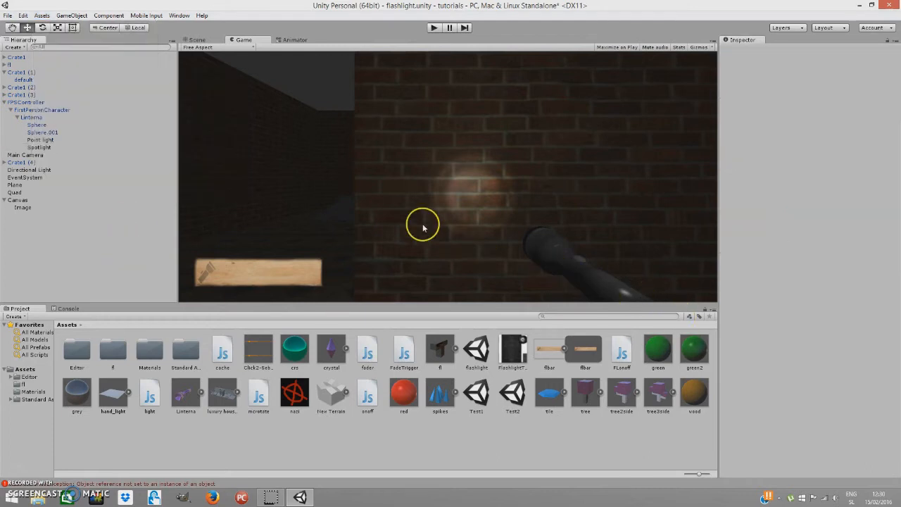
pyautogui.moveTo(295, 147)
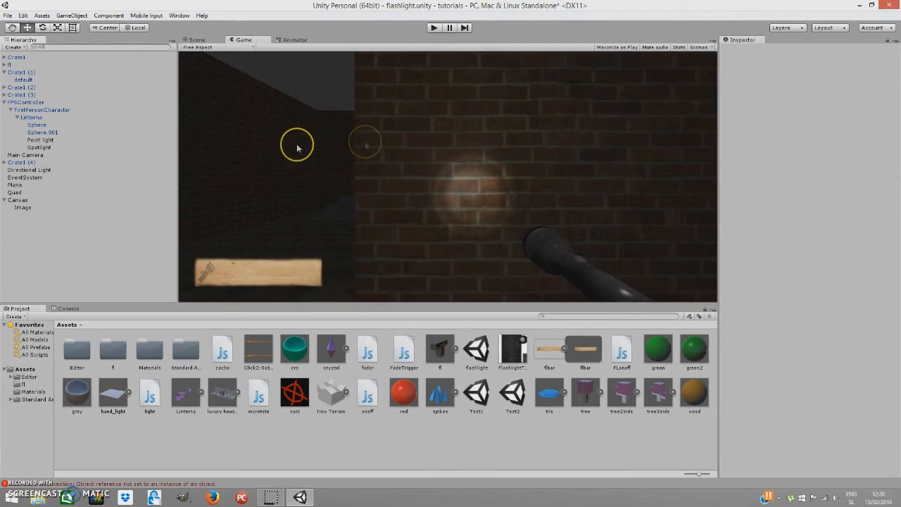
pyautogui.moveTo(55, 142)
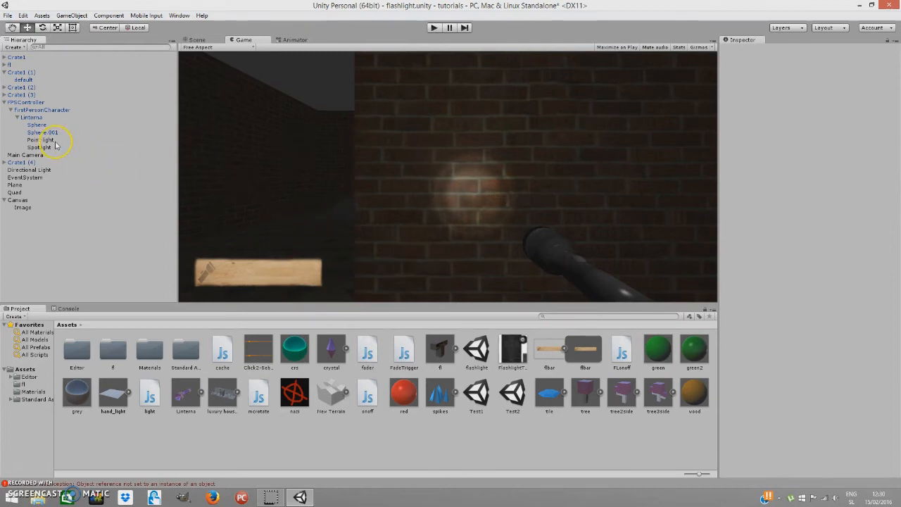
pyautogui.moveTo(34, 139)
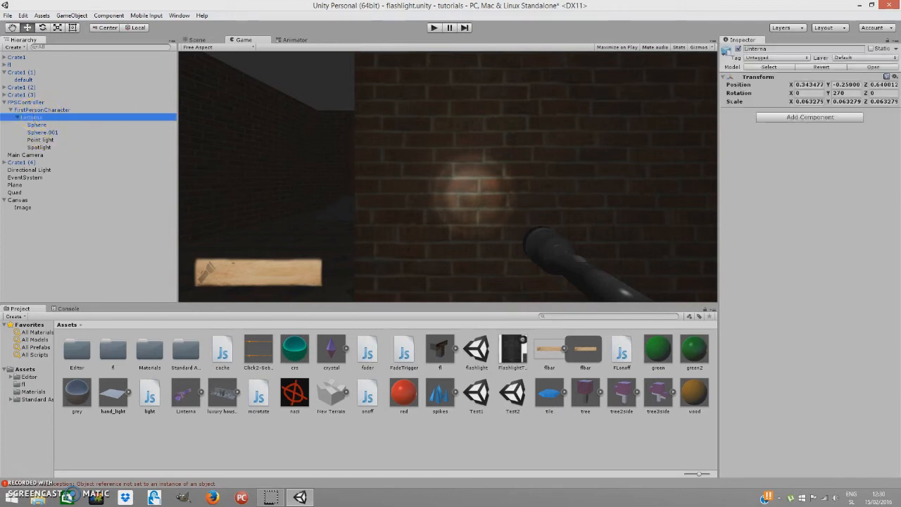
pyautogui.moveTo(795, 117)
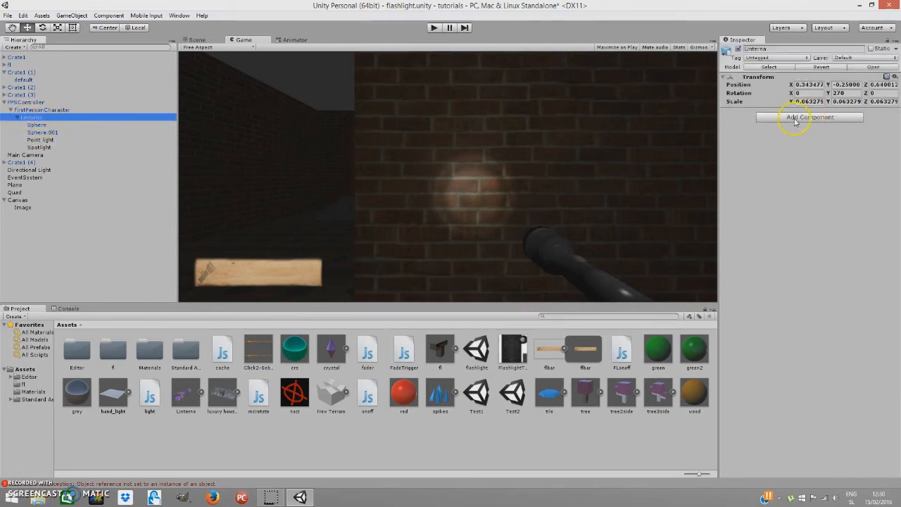
pyautogui.moveTo(142, 192)
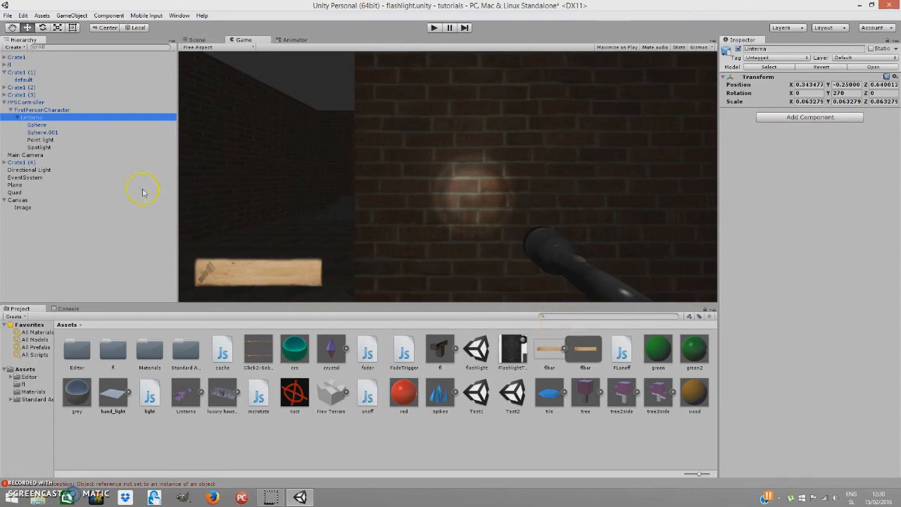
pyautogui.moveTo(538, 252)
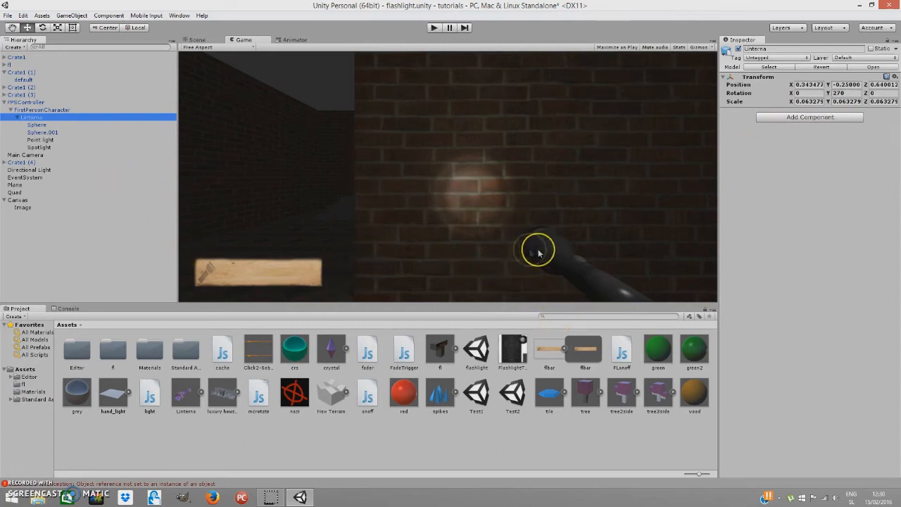
pyautogui.moveTo(563, 392)
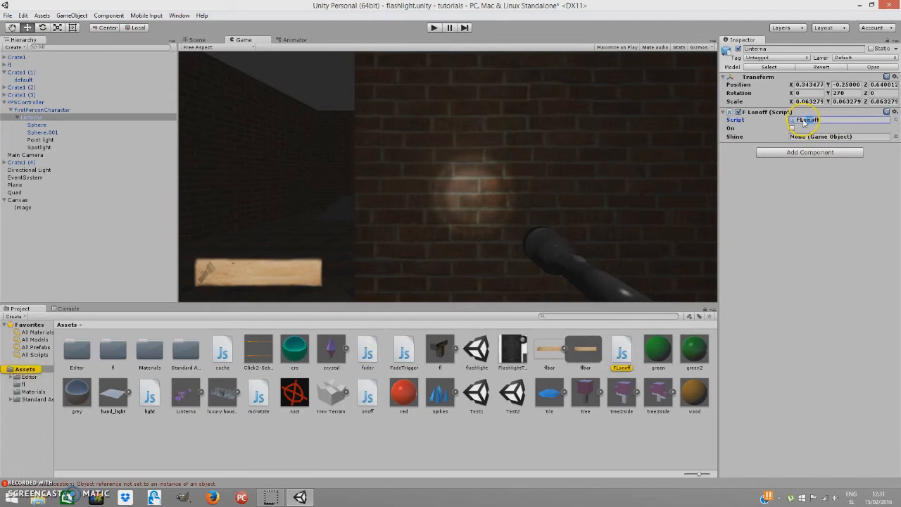
# Step: Open the FLonoff script from the Lanterna's Script field for editing
pyautogui.doubleClick(805, 119)
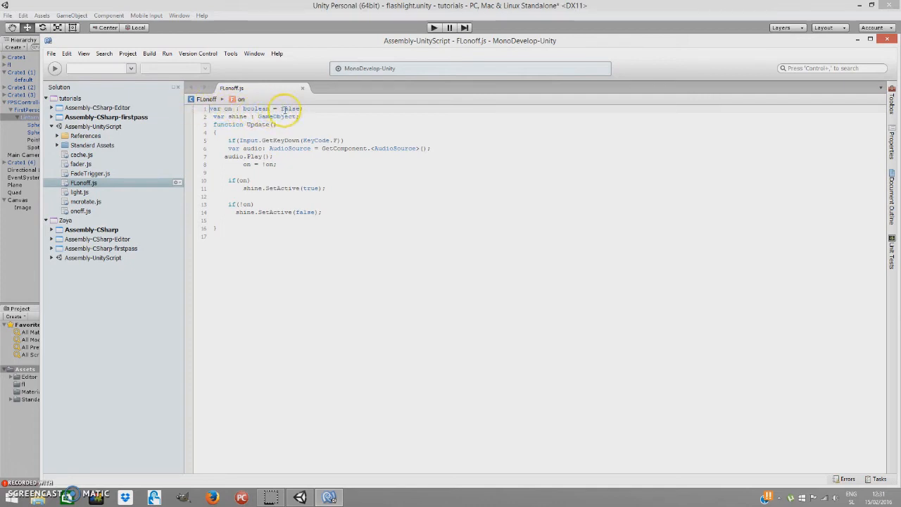
pyautogui.click(225, 115)
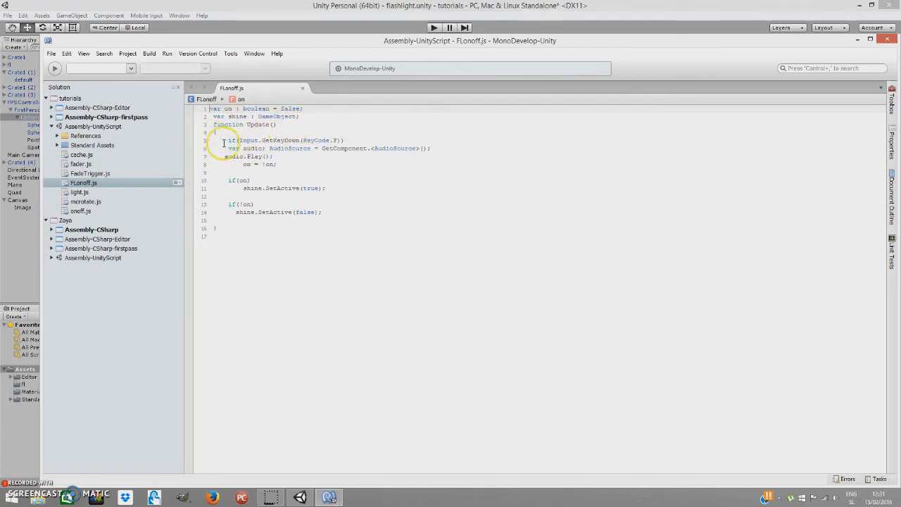
pyautogui.click(270, 157)
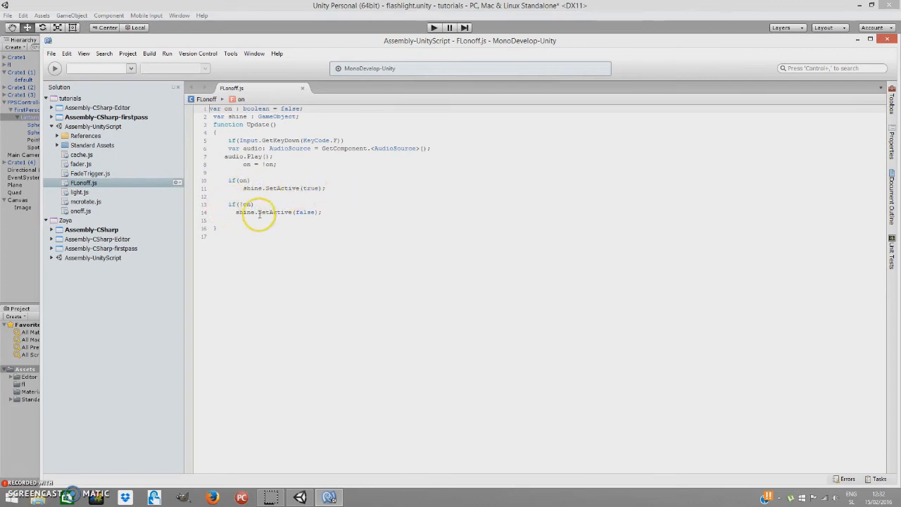
pyautogui.moveTo(298, 214)
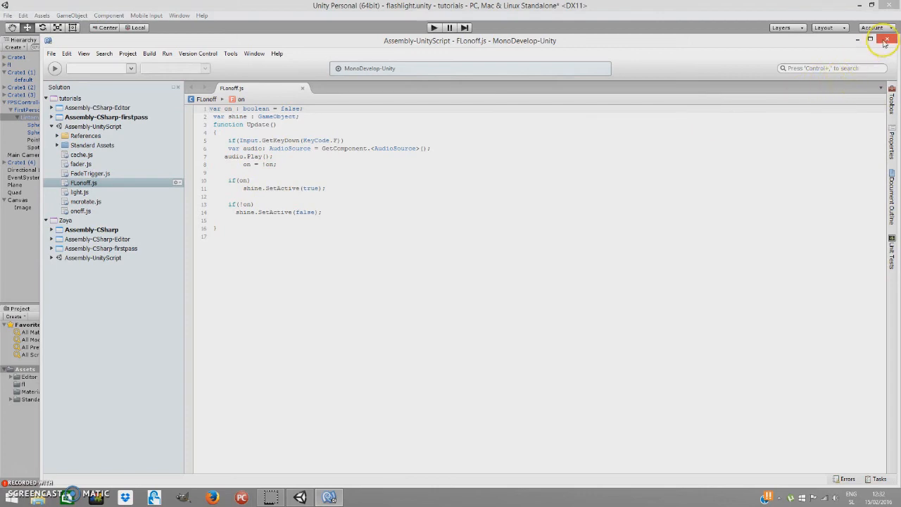
# Step: Return to Unity and add an Audio Source with a click sound clip to Lanterna
pyautogui.click(887, 39)
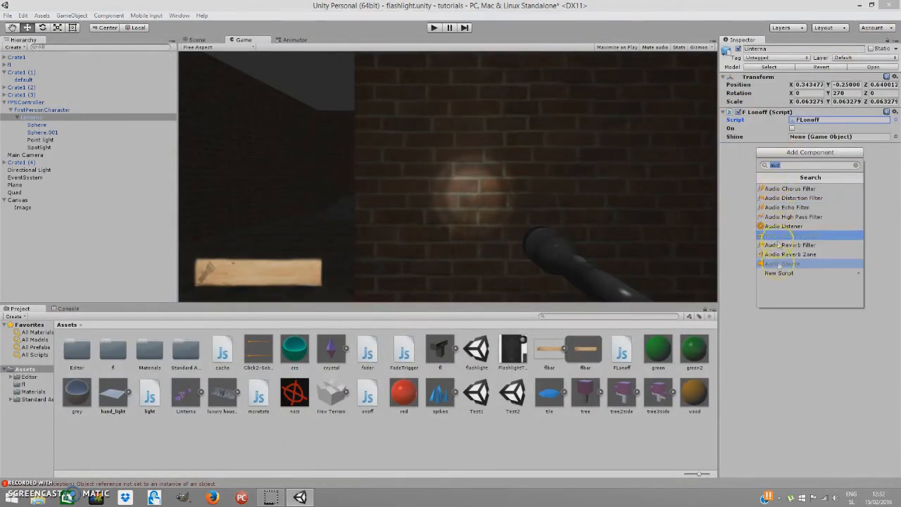
pyautogui.click(782, 263)
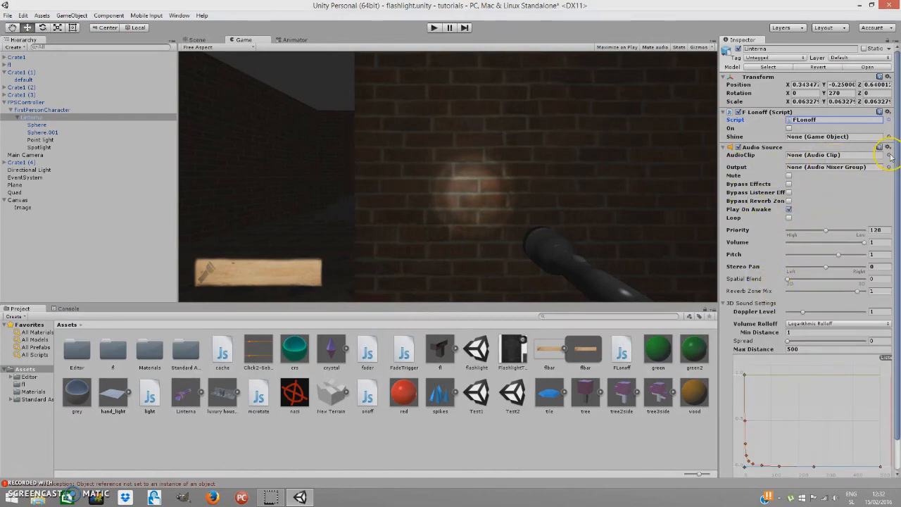
pyautogui.click(889, 155)
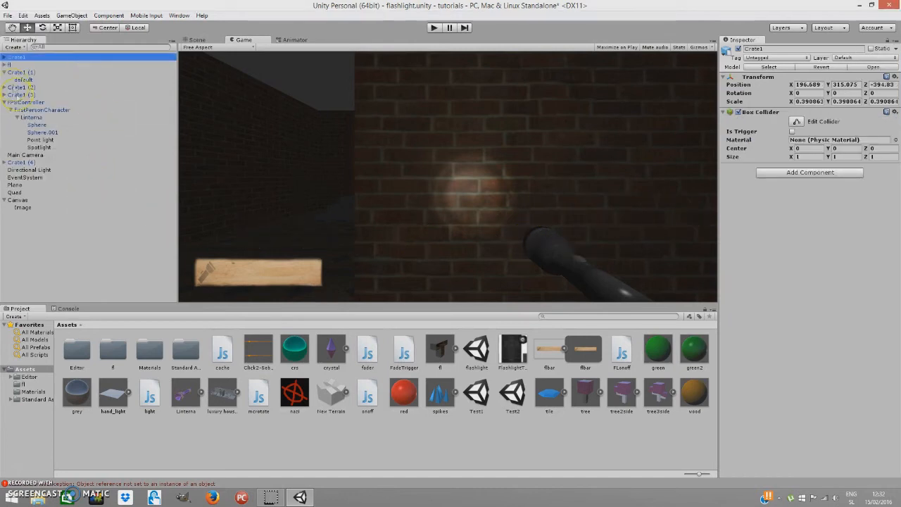
pyautogui.click(29, 118)
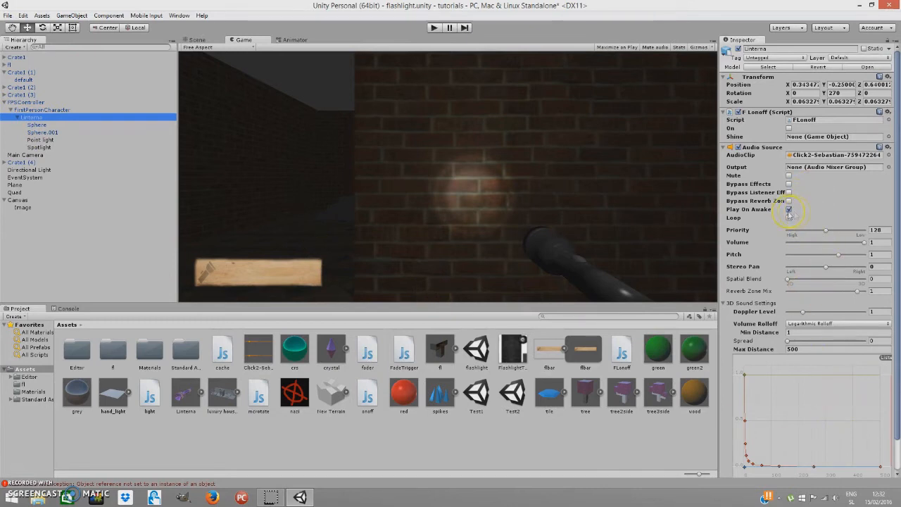
# Step: Turn off Play On Awake on the Lanterna's Audio Source
pyautogui.click(788, 209)
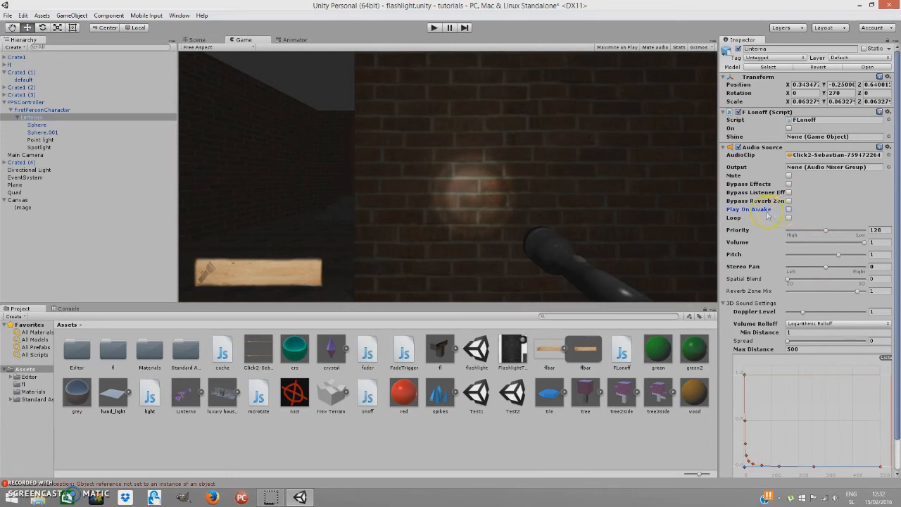
pyautogui.scroll(-3)
pyautogui.write('25')
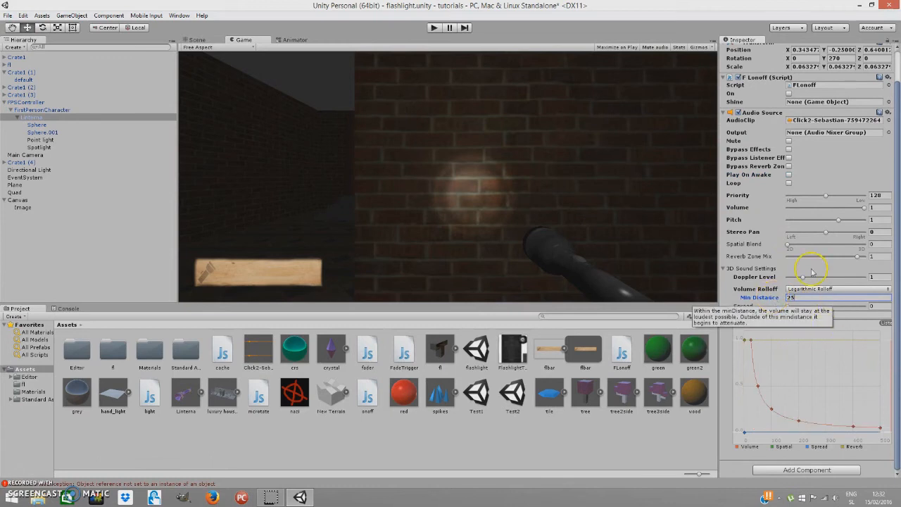
pyautogui.scroll(3)
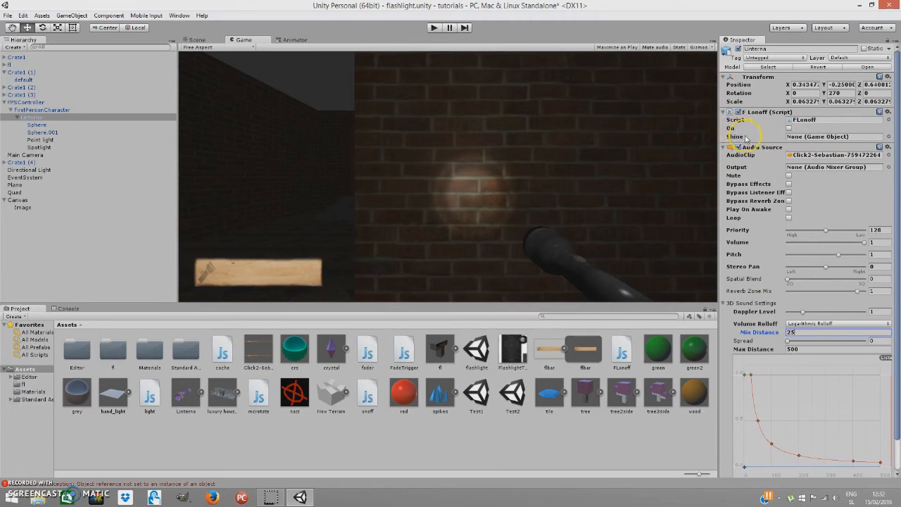
pyautogui.moveTo(463, 157)
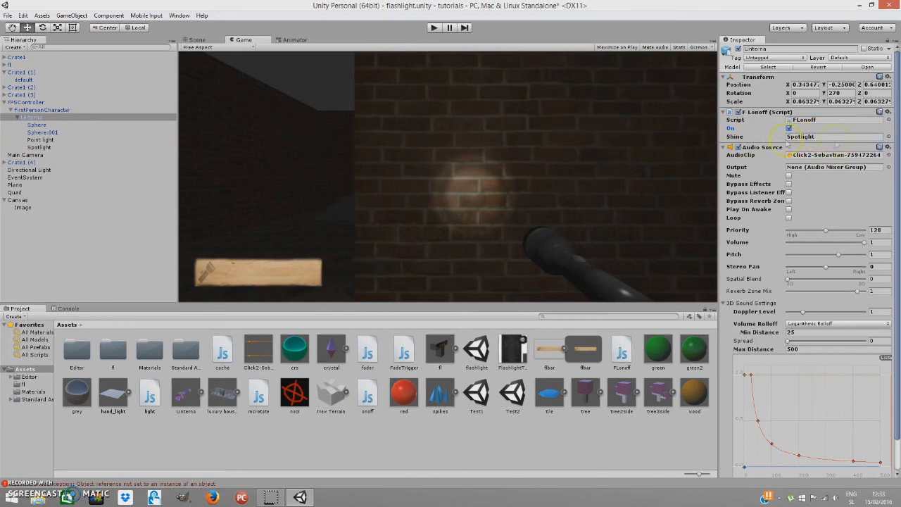
pyautogui.moveTo(409, 29)
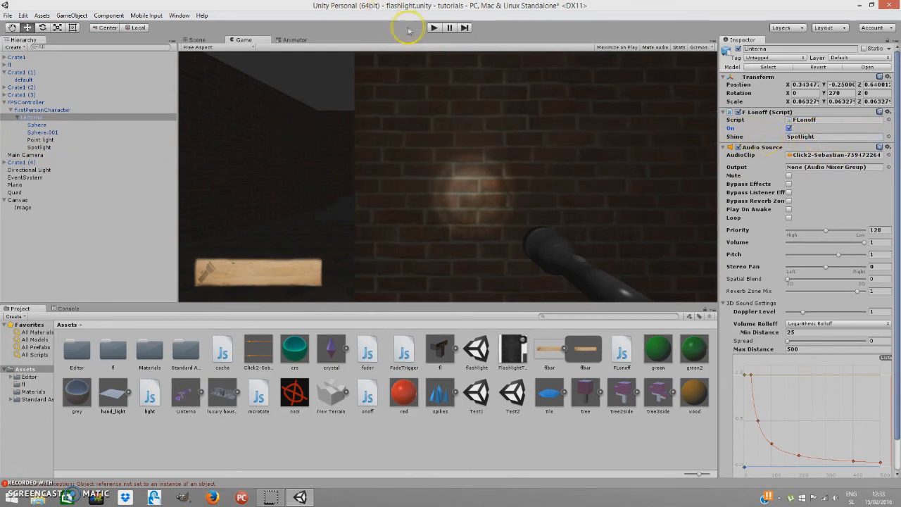
pyautogui.click(433, 28)
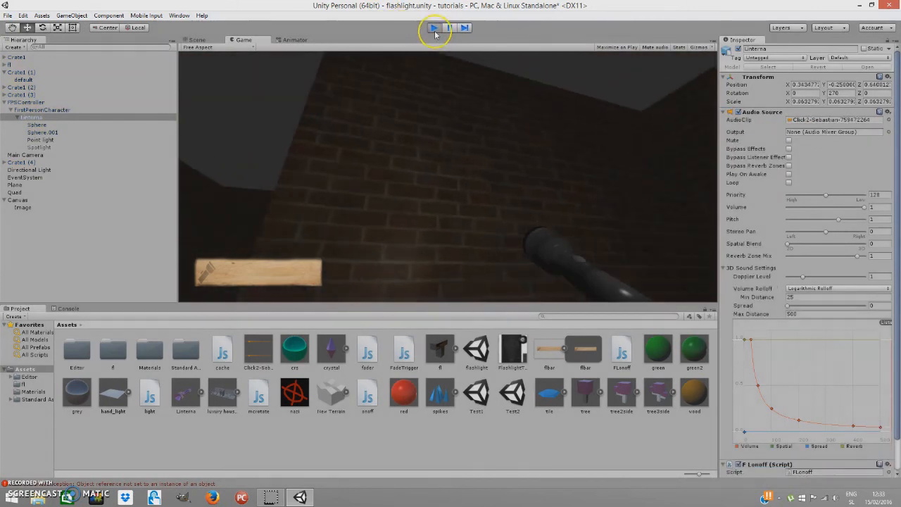
pyautogui.click(433, 29)
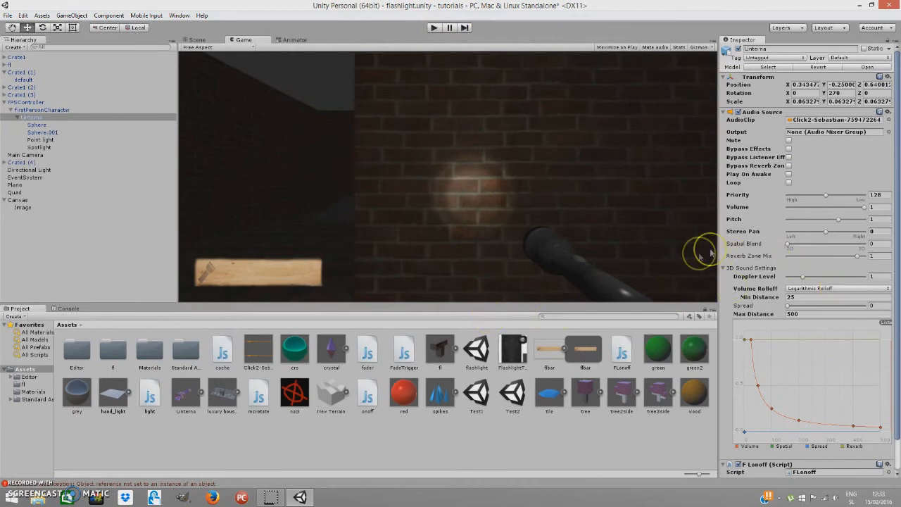
pyautogui.moveTo(33, 191)
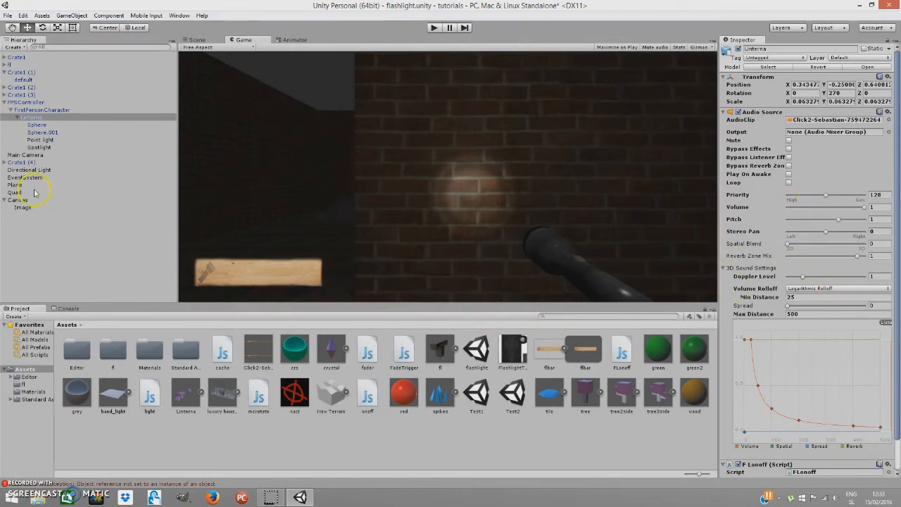
pyautogui.moveTo(69, 154)
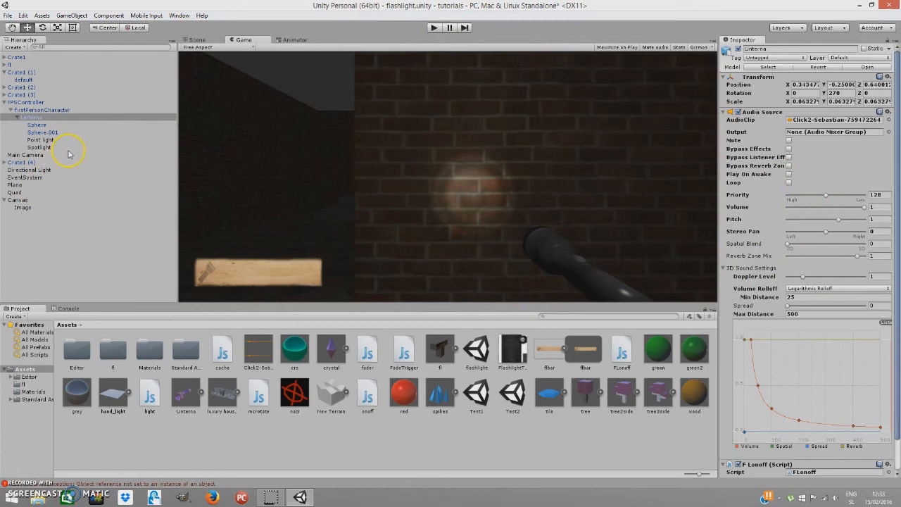
pyautogui.moveTo(247, 265)
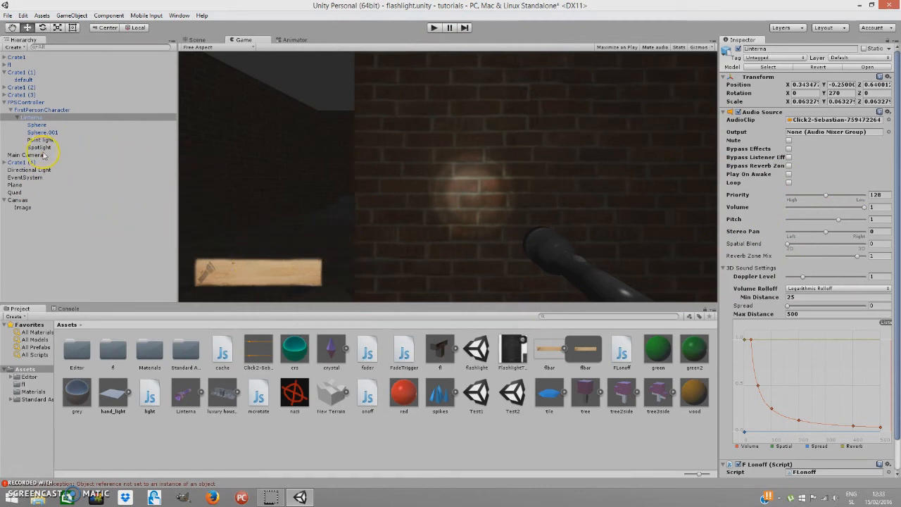
# Step: Select the flashlight Spotlight and search the project assets for 'light'
pyautogui.click(40, 148)
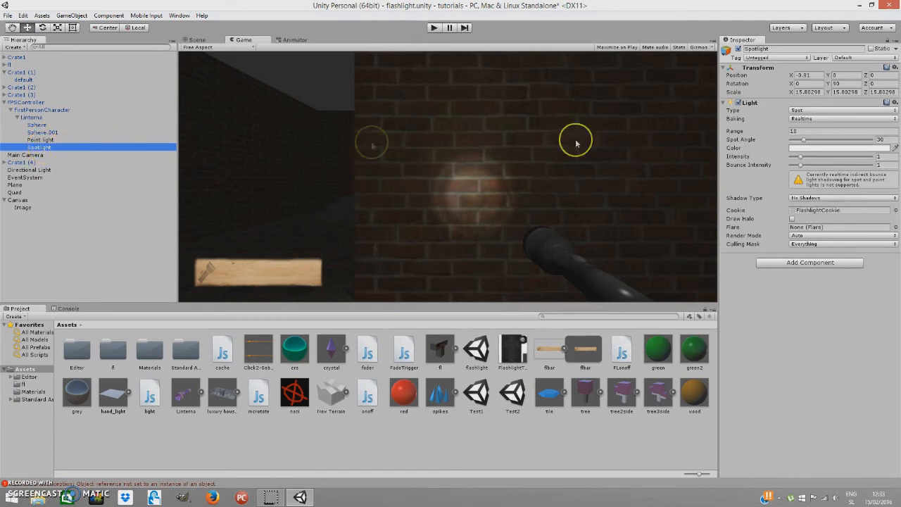
pyautogui.moveTo(724, 211)
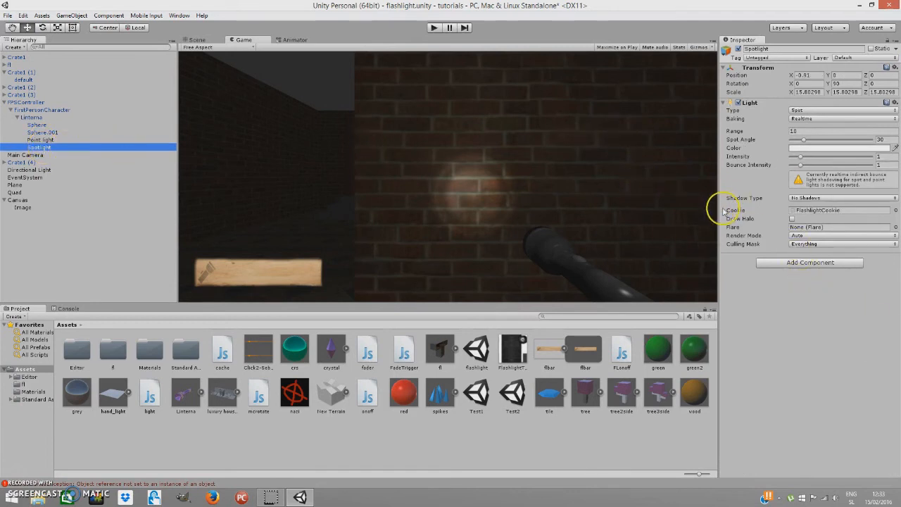
pyautogui.moveTo(570, 242)
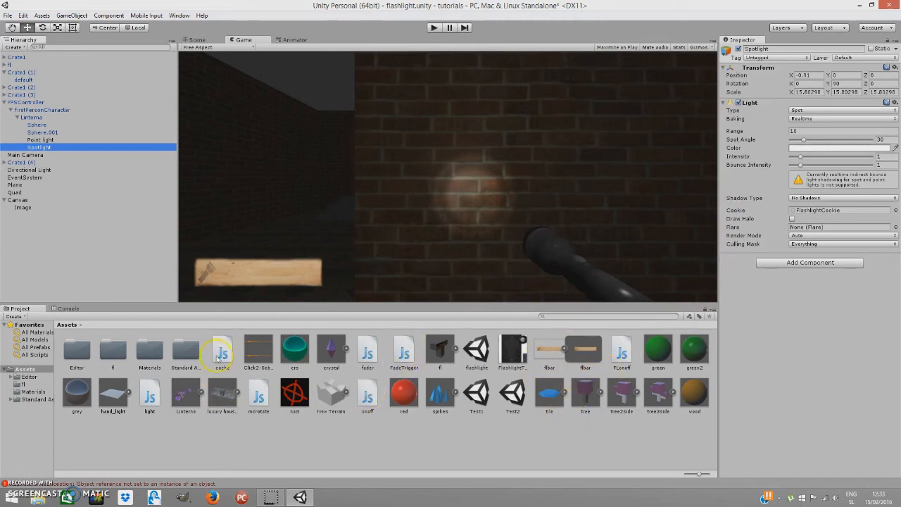
pyautogui.click(594, 316)
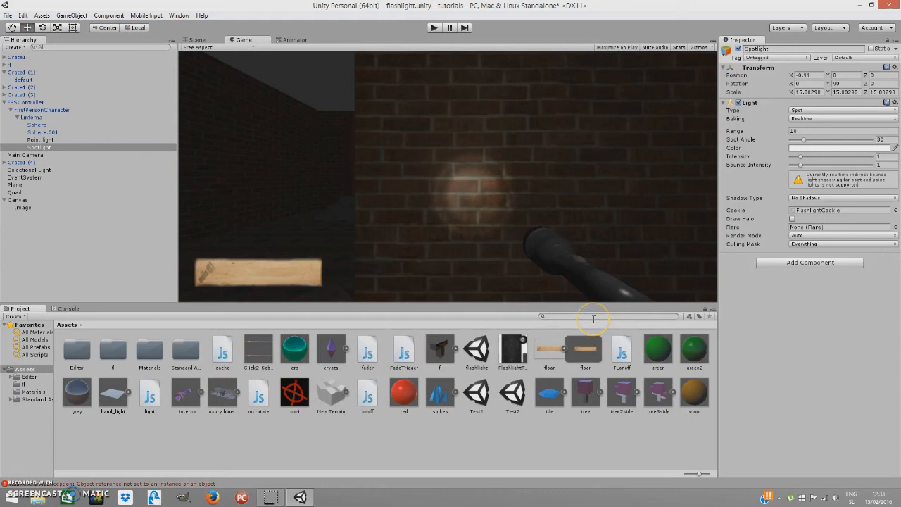
pyautogui.write('light')
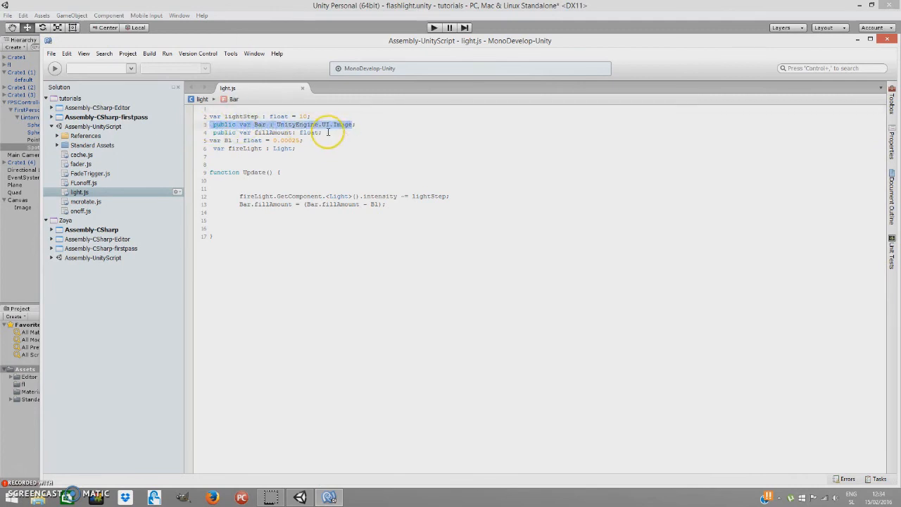
# Step: Write light.js declaring lightStep, Bar, fillAmount, Bl and fireLight, draining intensity and fillAmount in Update()
pyautogui.click(324, 132)
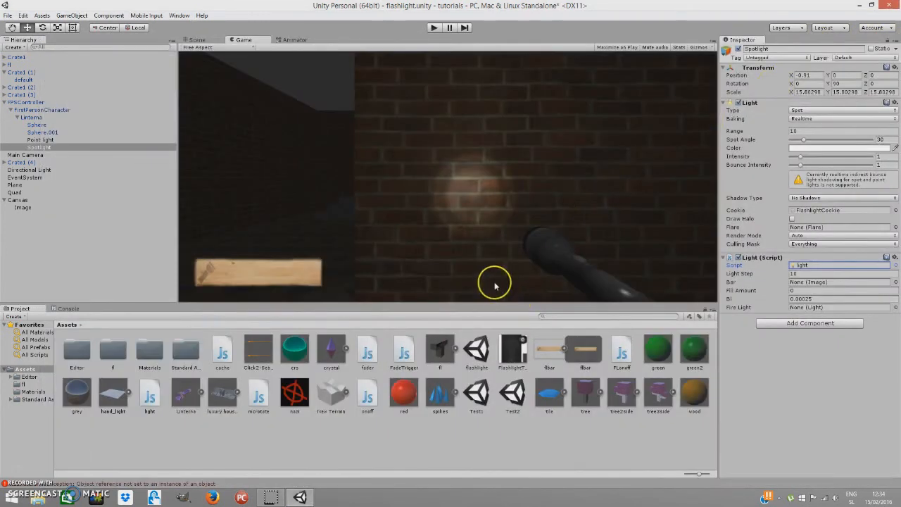
# Step: Set Light Step and Bl drain rates, assign the battery Image to Bar and Spotlight to Fire Light
pyautogui.click(842, 273)
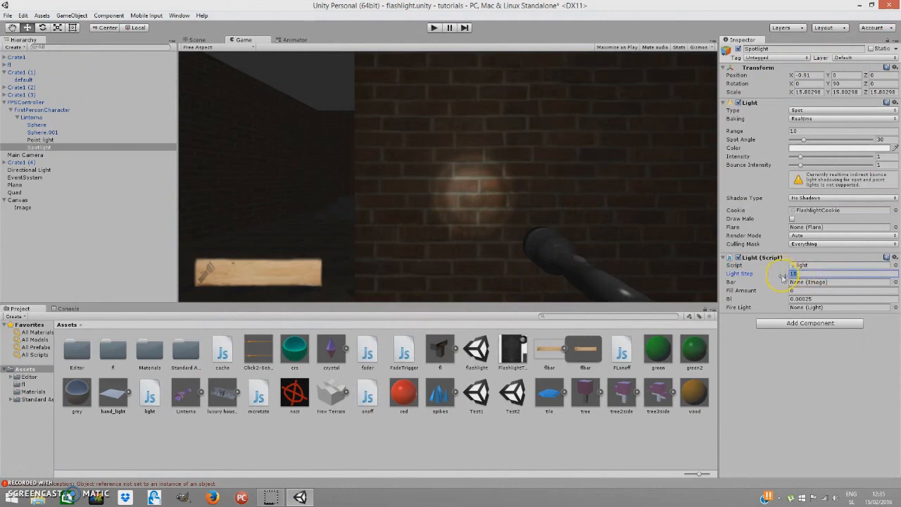
pyautogui.moveTo(744, 153)
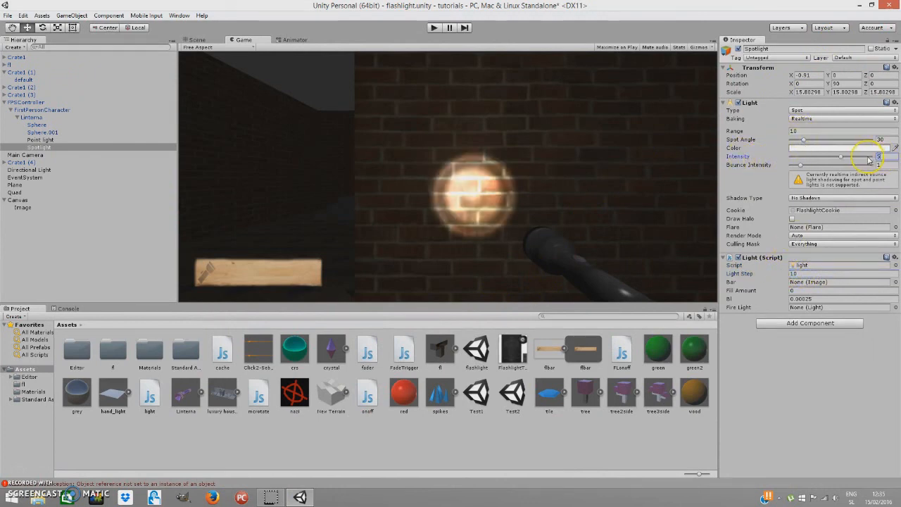
pyautogui.moveTo(439, 214)
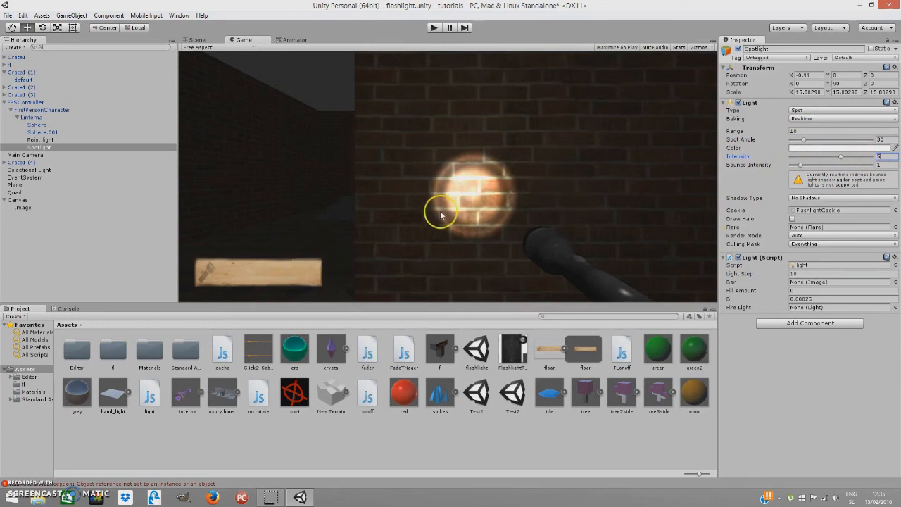
pyautogui.moveTo(251, 282)
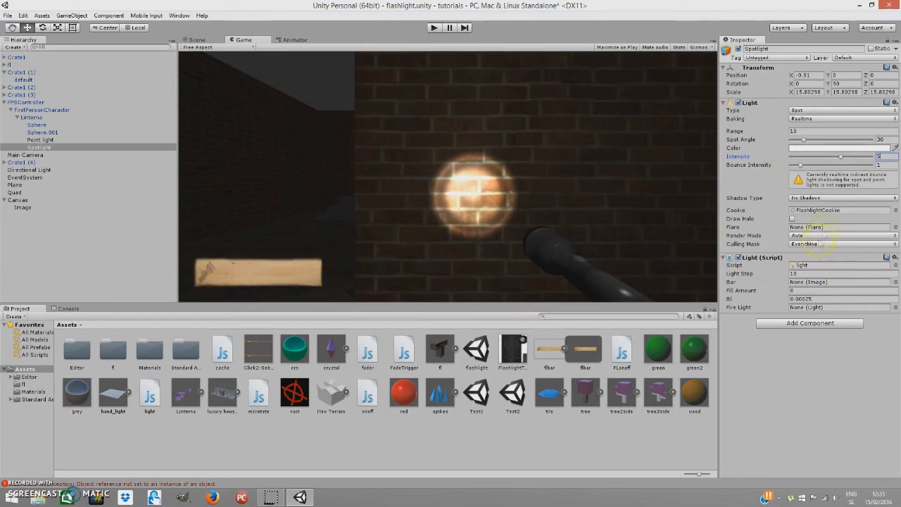
pyautogui.click(837, 273)
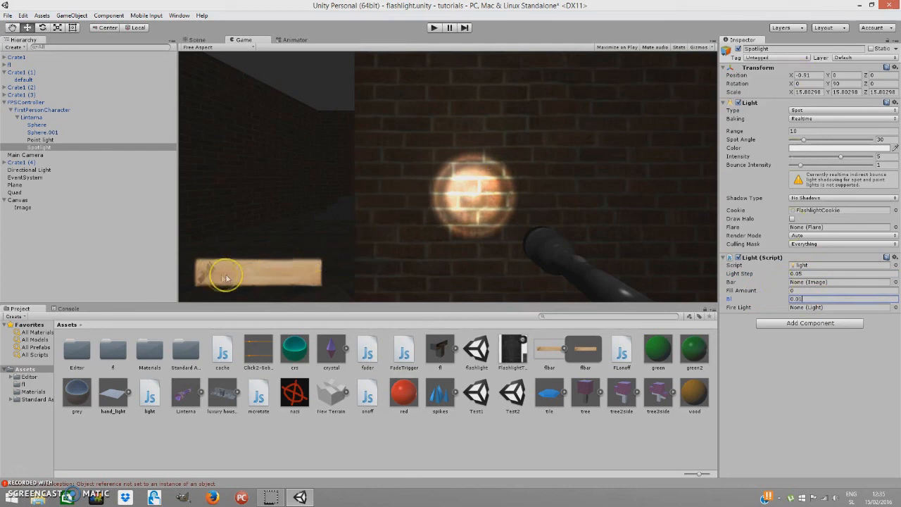
pyautogui.moveTo(480, 197)
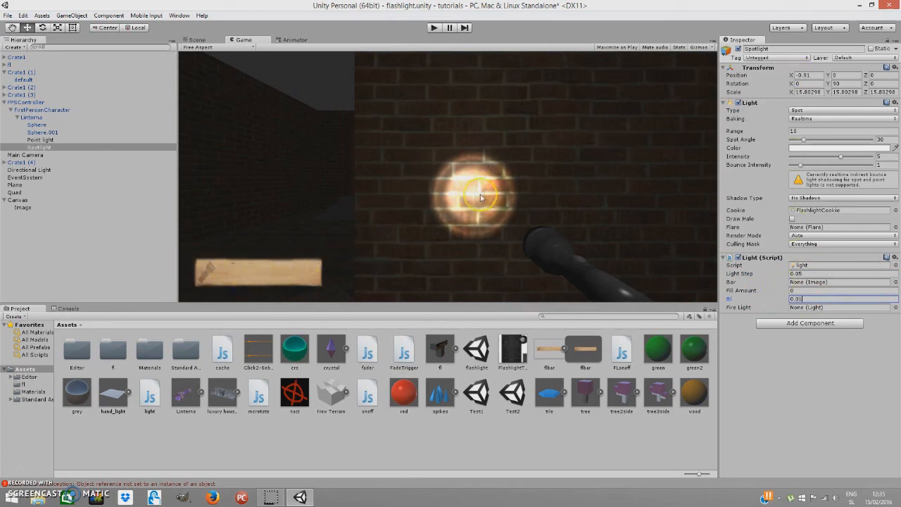
pyautogui.moveTo(285, 257)
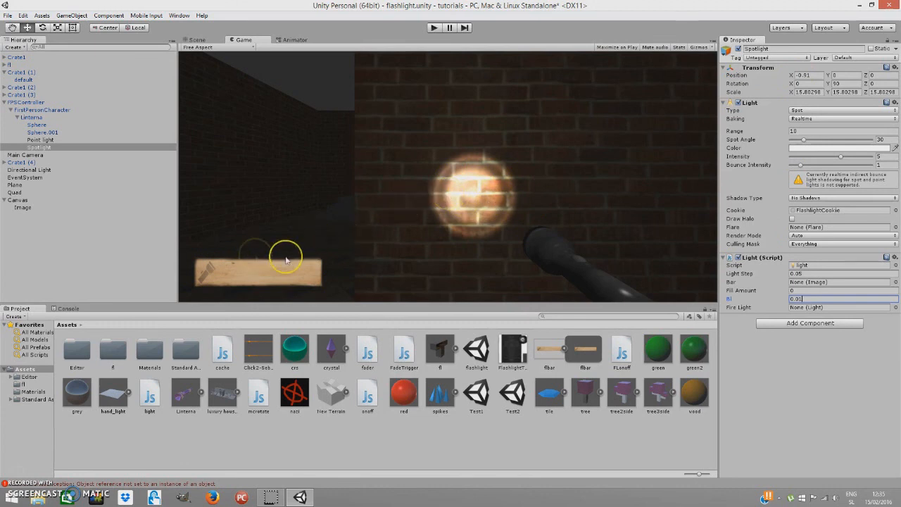
pyautogui.moveTo(317, 276)
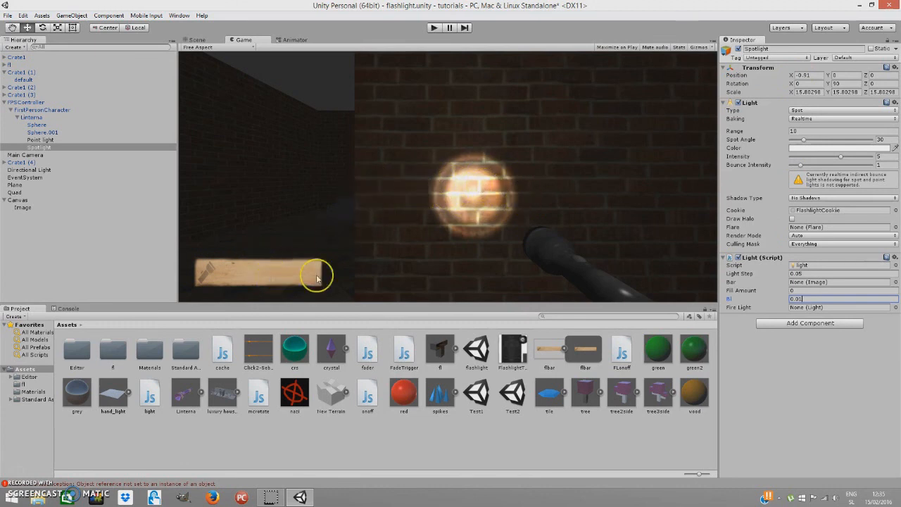
pyautogui.moveTo(422, 186)
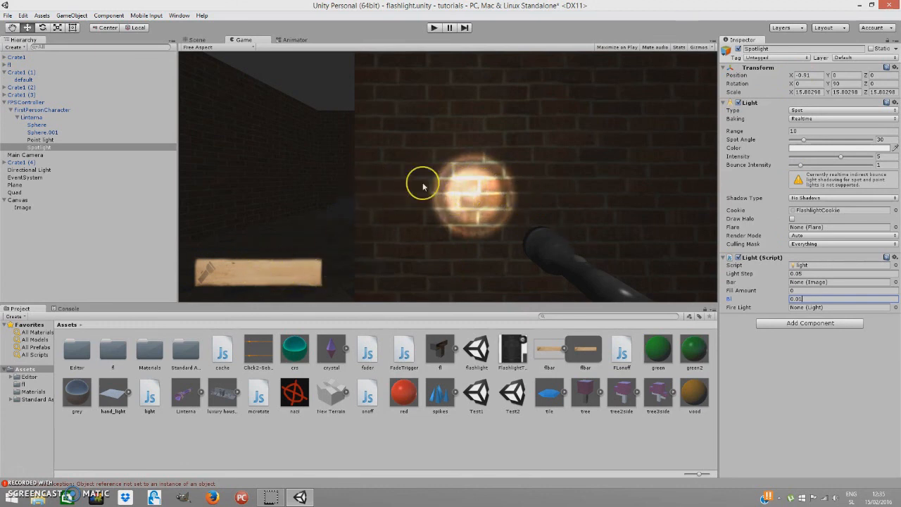
pyautogui.moveTo(467, 282)
pyautogui.write('0.001')
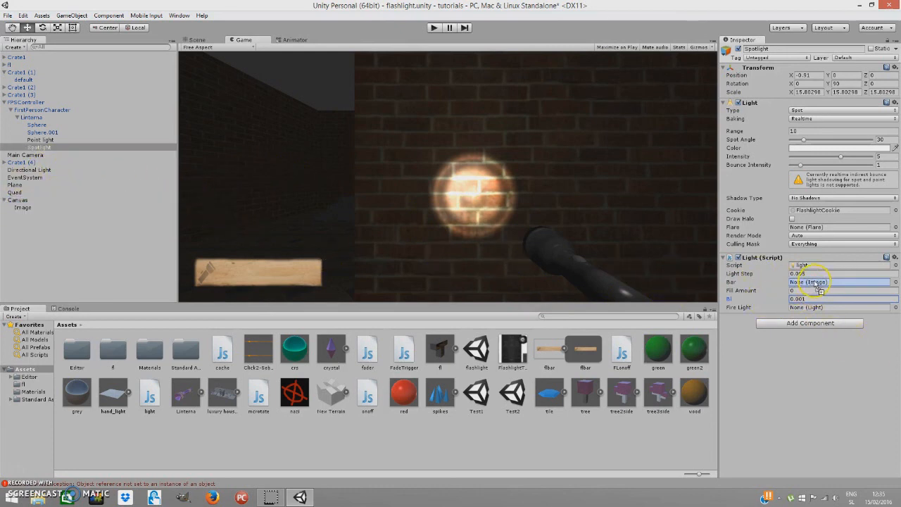
pyautogui.click(842, 282)
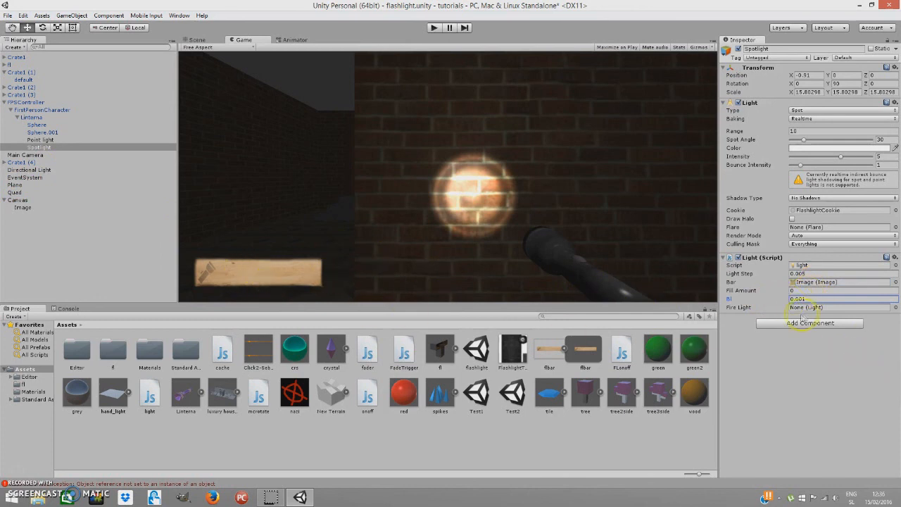
pyautogui.click(40, 147)
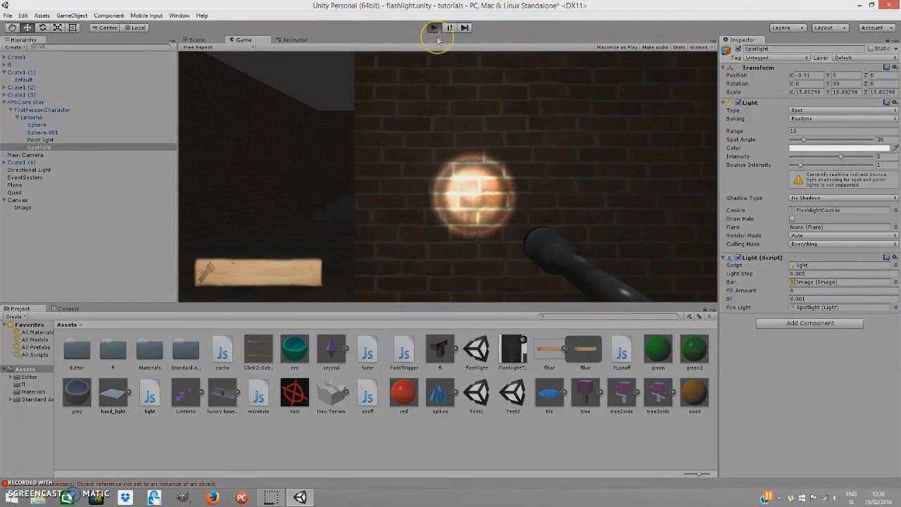
# Step: Play the scene and toggle the flashlight to watch its beam slowly dim
pyautogui.click(434, 27)
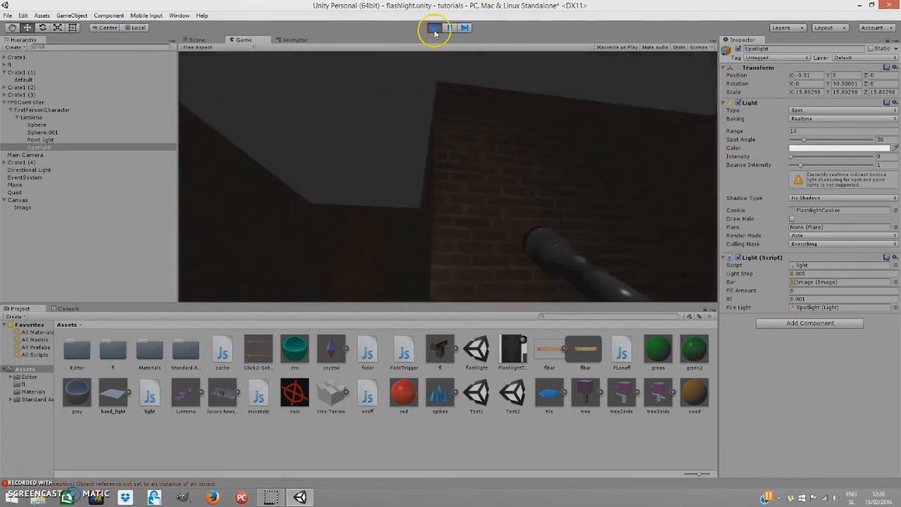
pyautogui.click(433, 28)
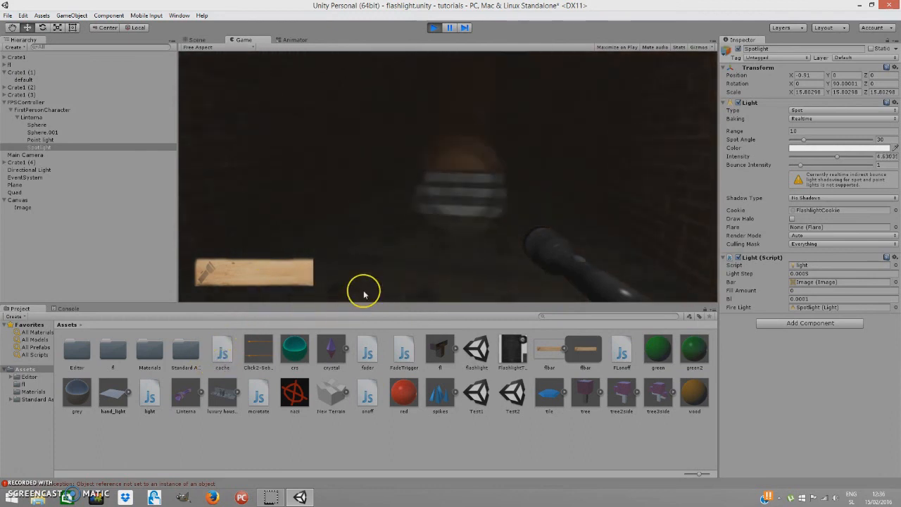
# Step: Stop the play test, restoring the flashlight beam and battery bar to full
pyautogui.click(449, 28)
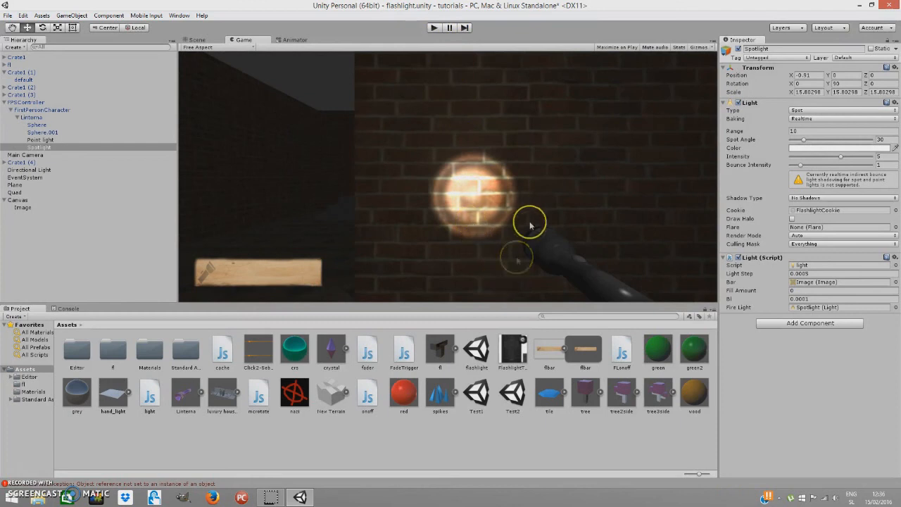
pyautogui.moveTo(381, 203)
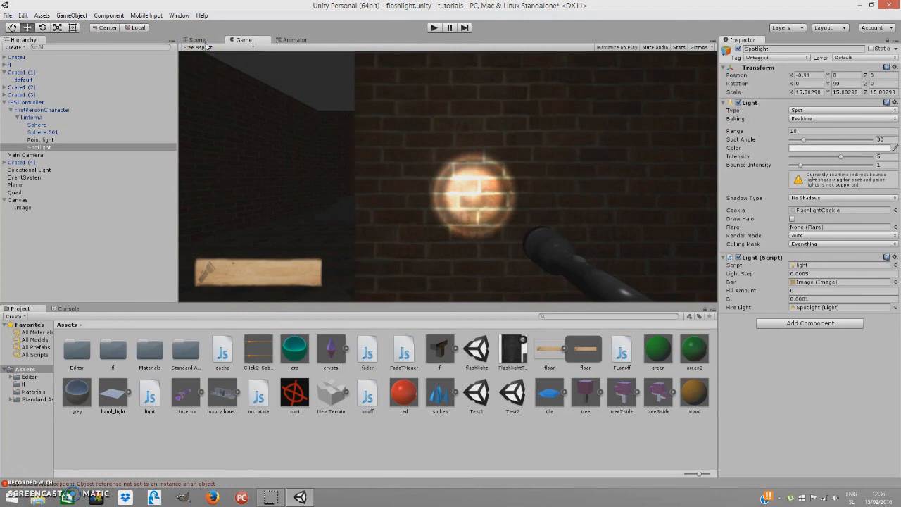
pyautogui.moveTo(218, 43)
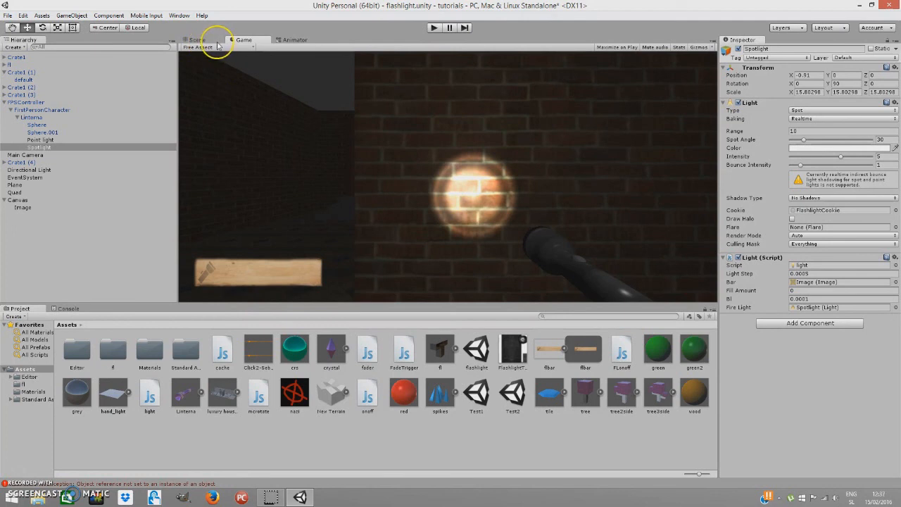